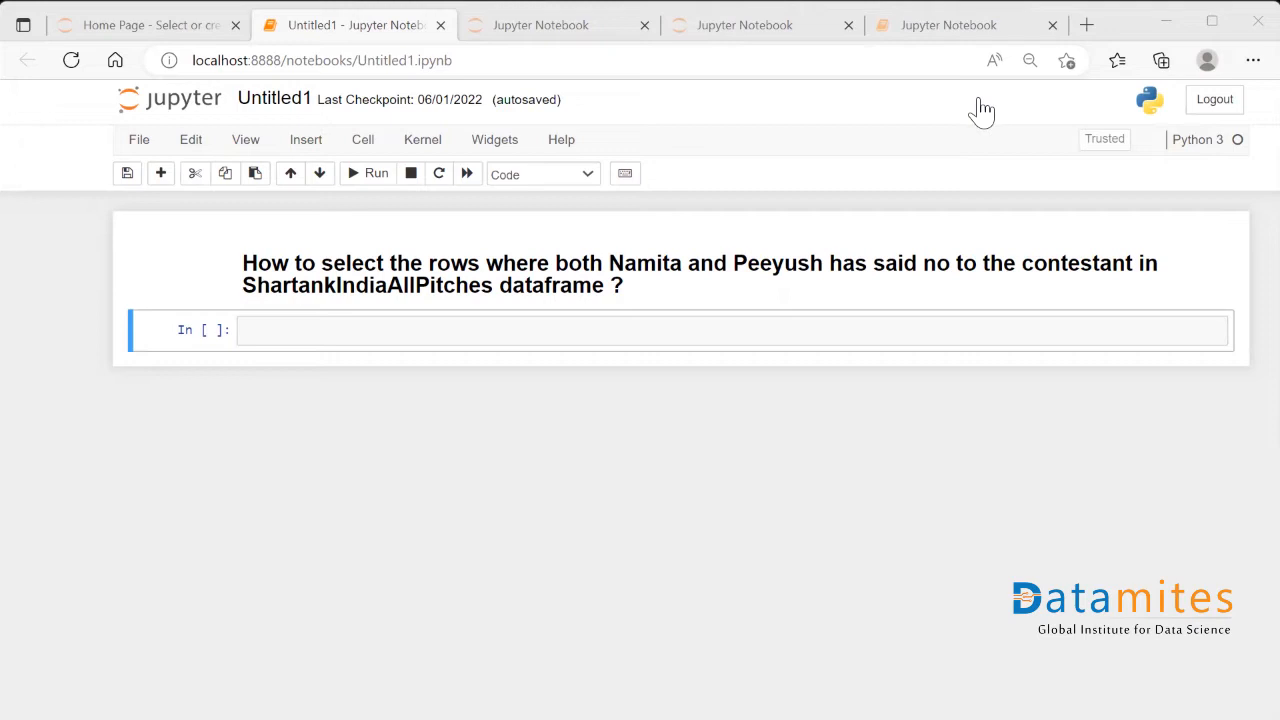
{"action": "mouse_move", "coordinate": [920, 118]}
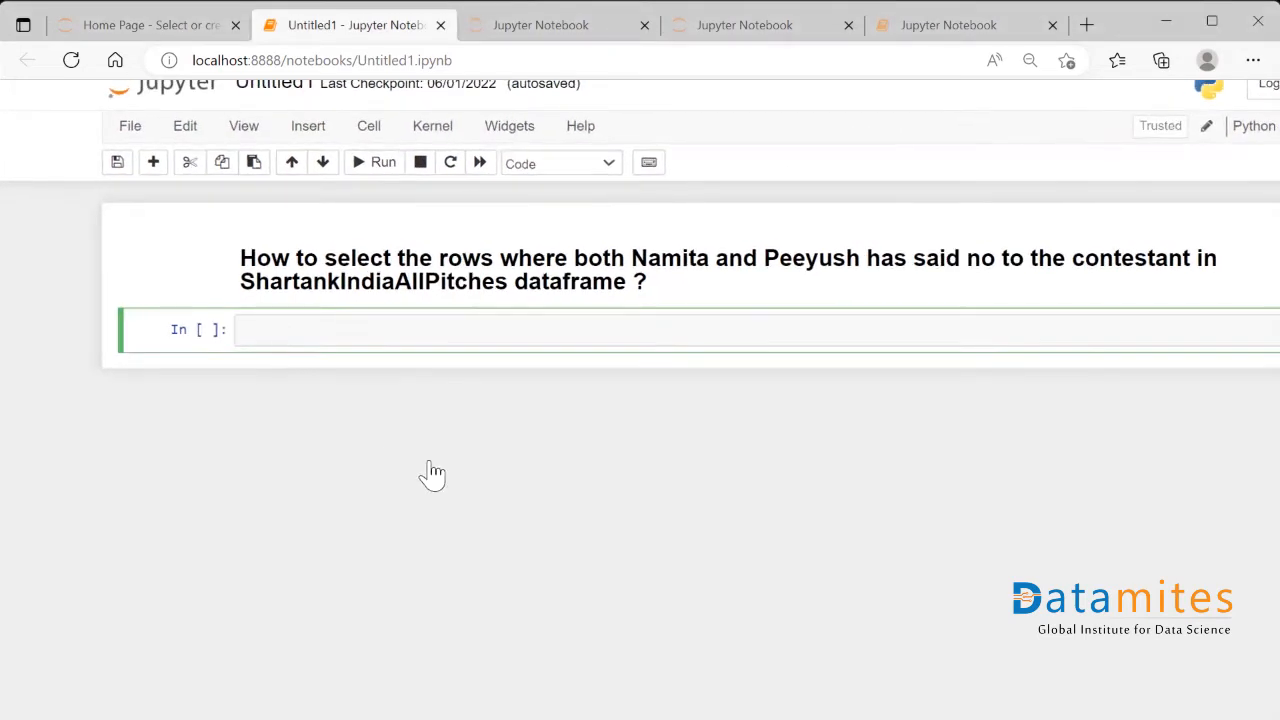
Step: Write 'import pandas as pd' and 'import numpy as np' and run the cell
{"action": "type", "text": "import p"}
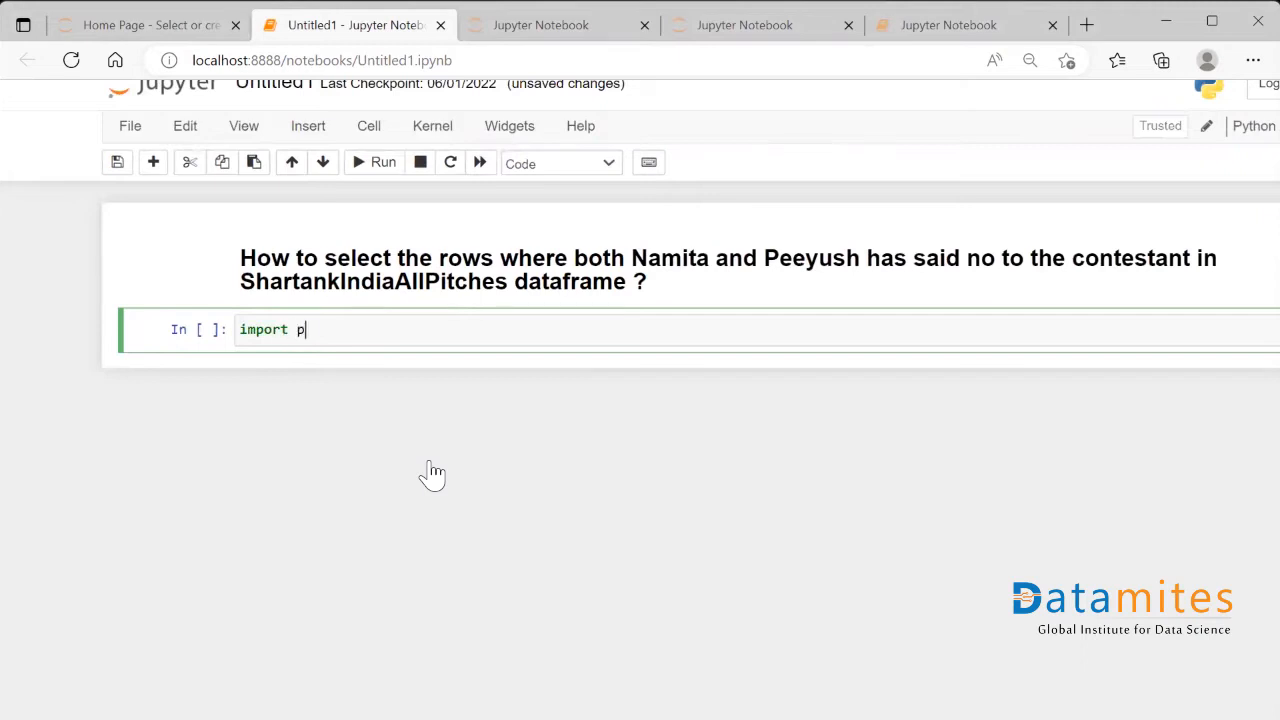
{"action": "type", "text": "andas as pd"}
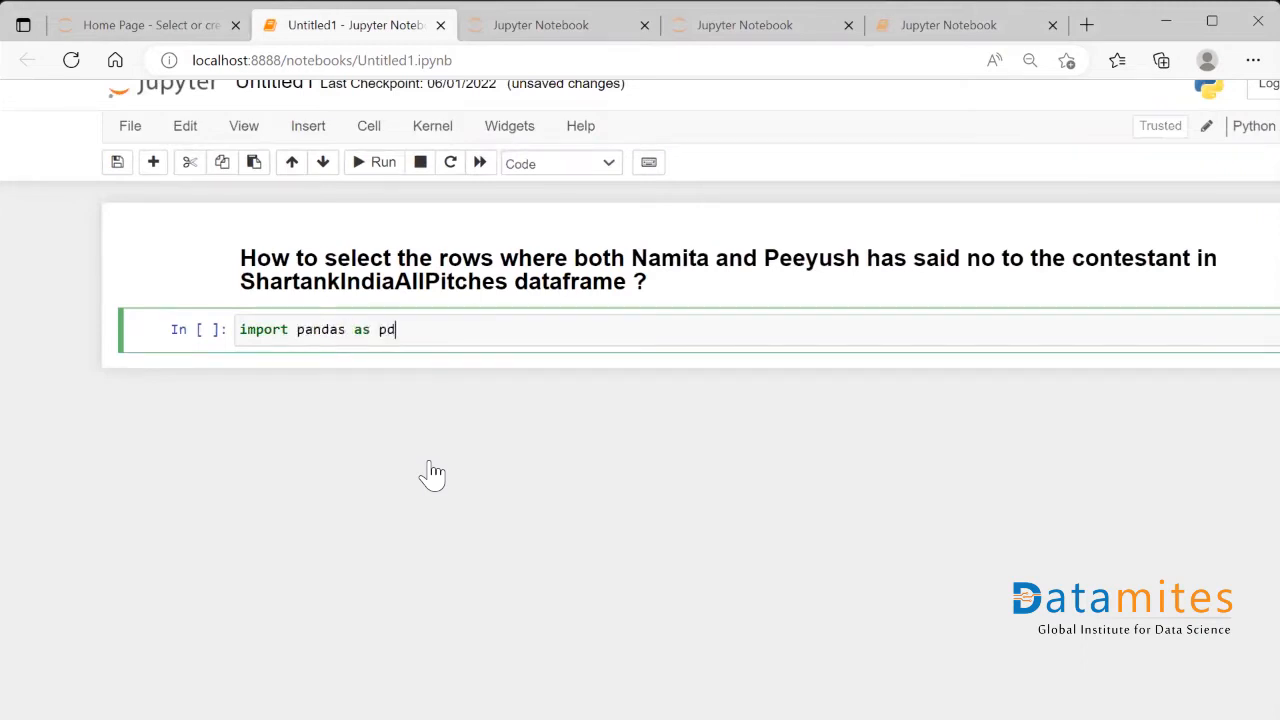
{"action": "type", "text": "impo"}
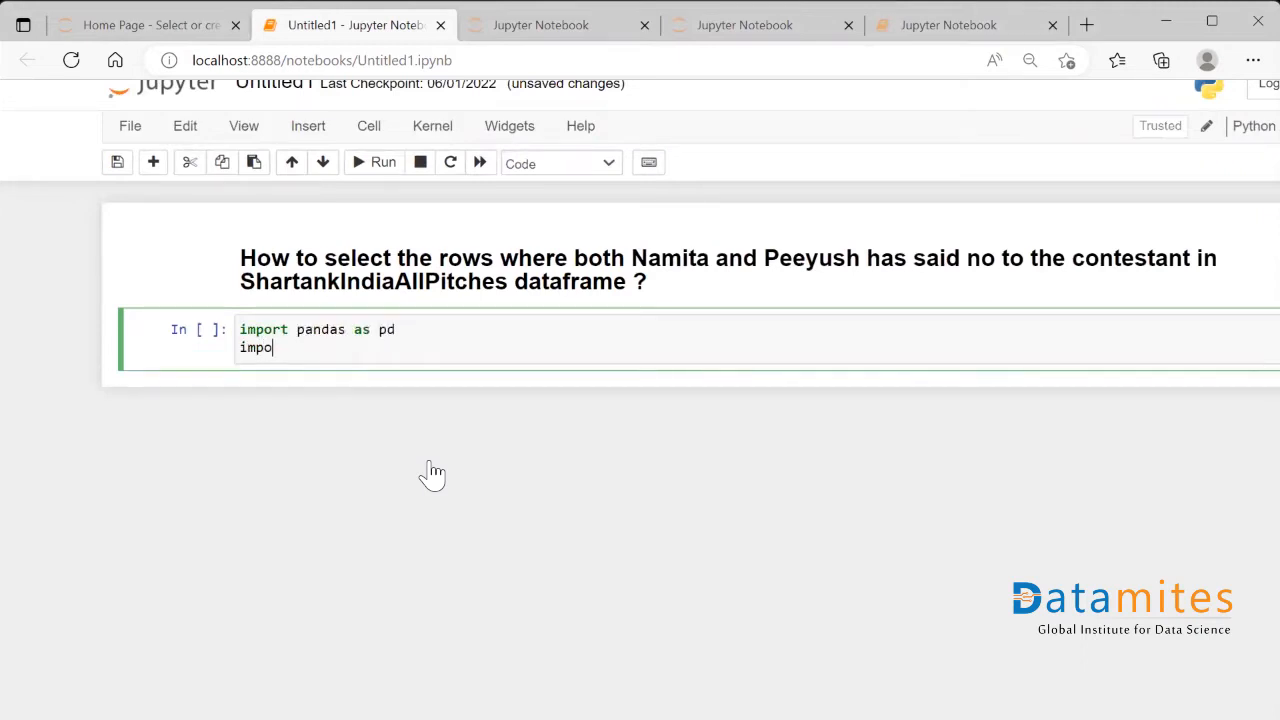
{"action": "type", "text": "rt nump"}
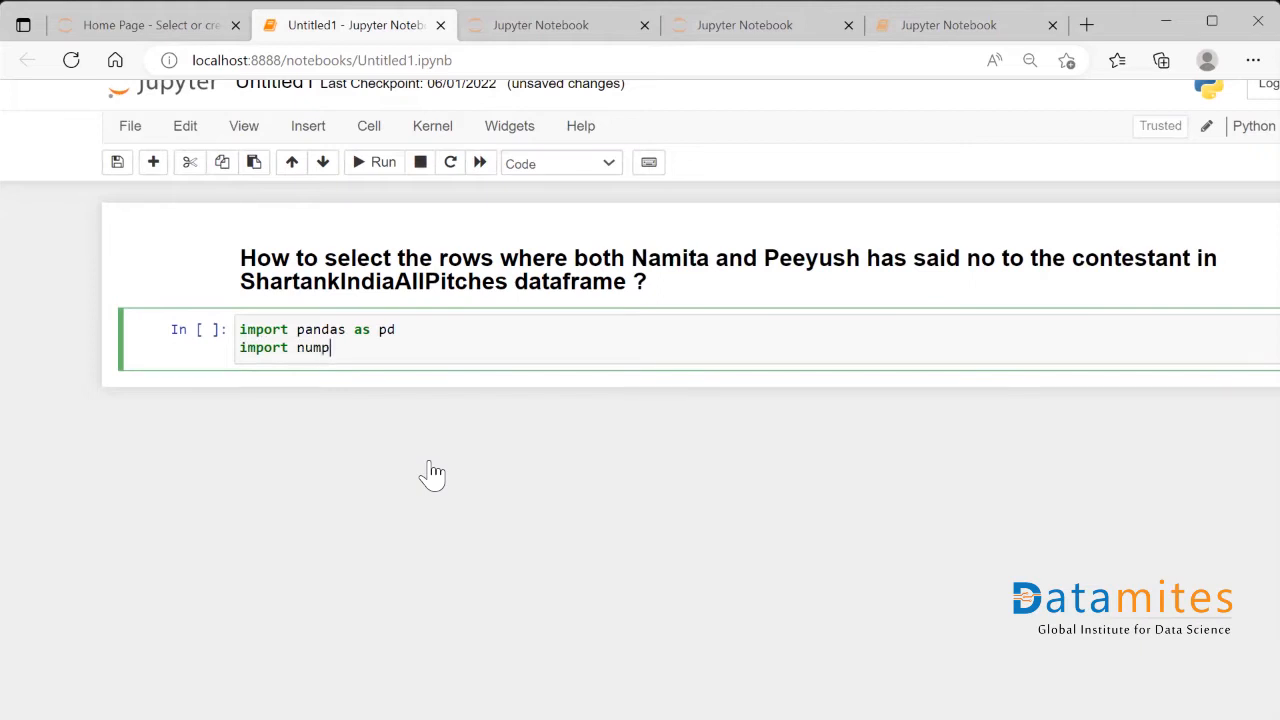
{"action": "type", "text": "y"}
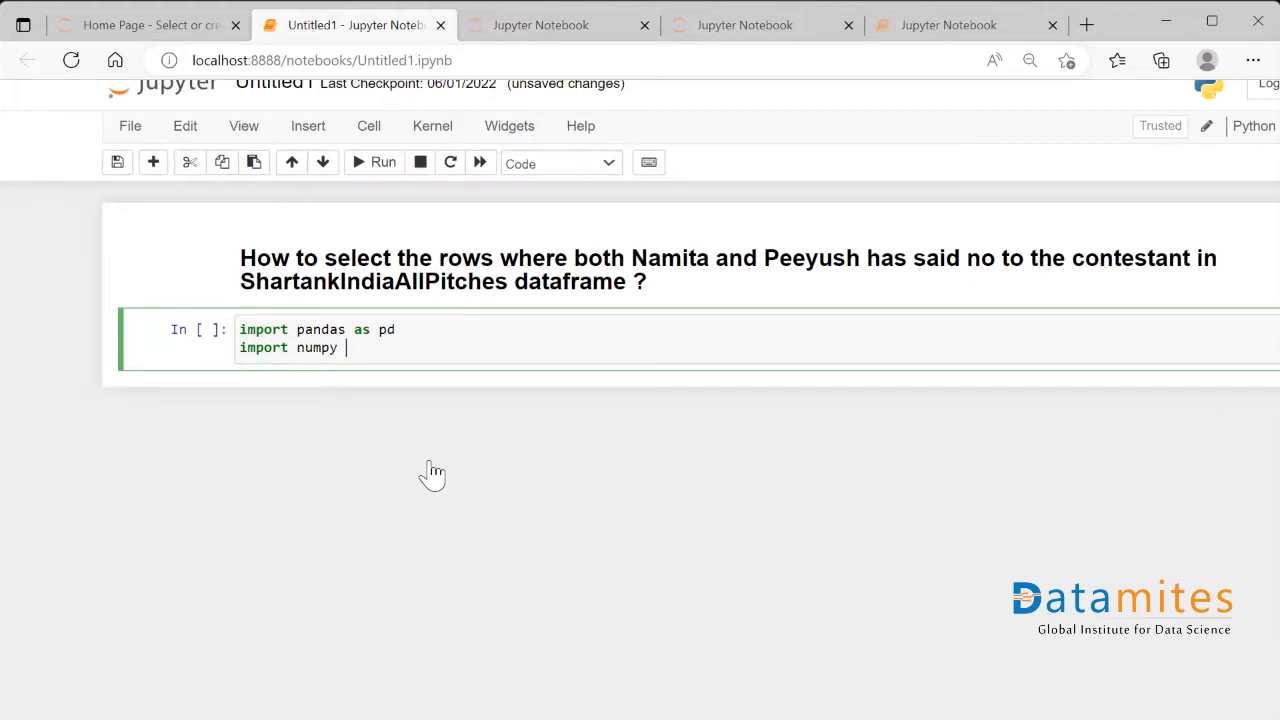
{"action": "type", "text": "as np"}
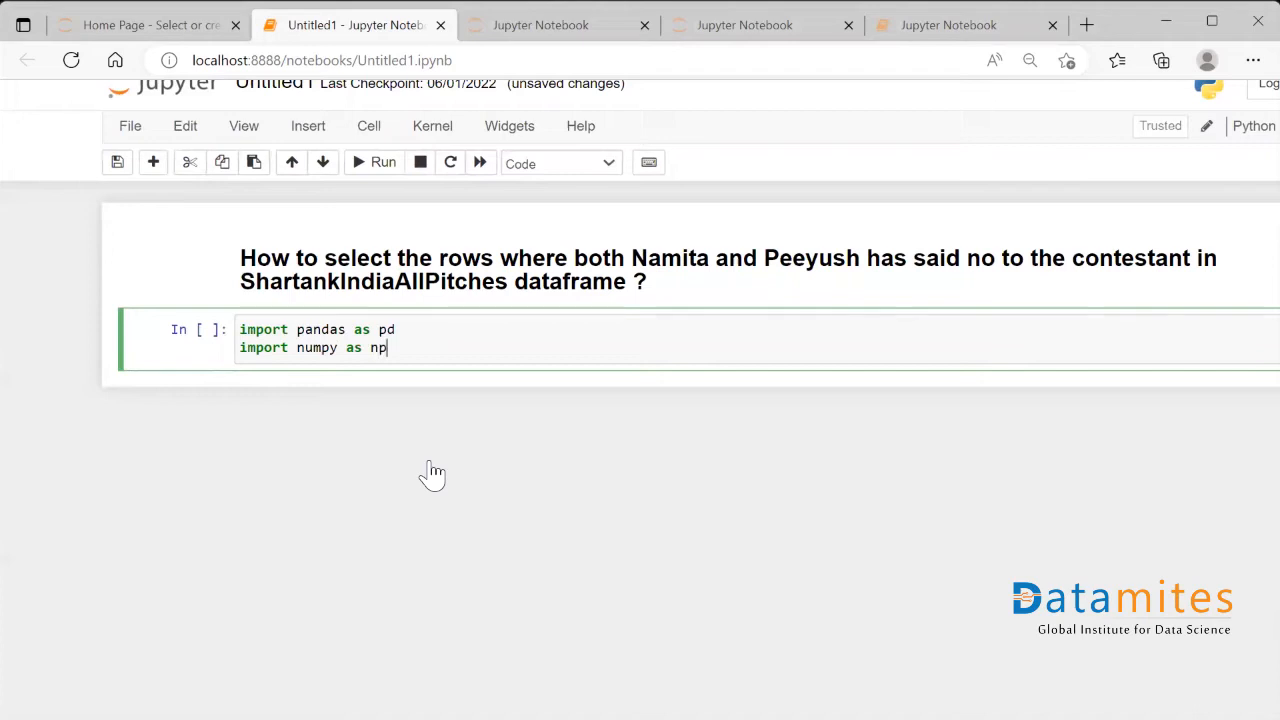
{"action": "key", "text": "shift+Enter"}
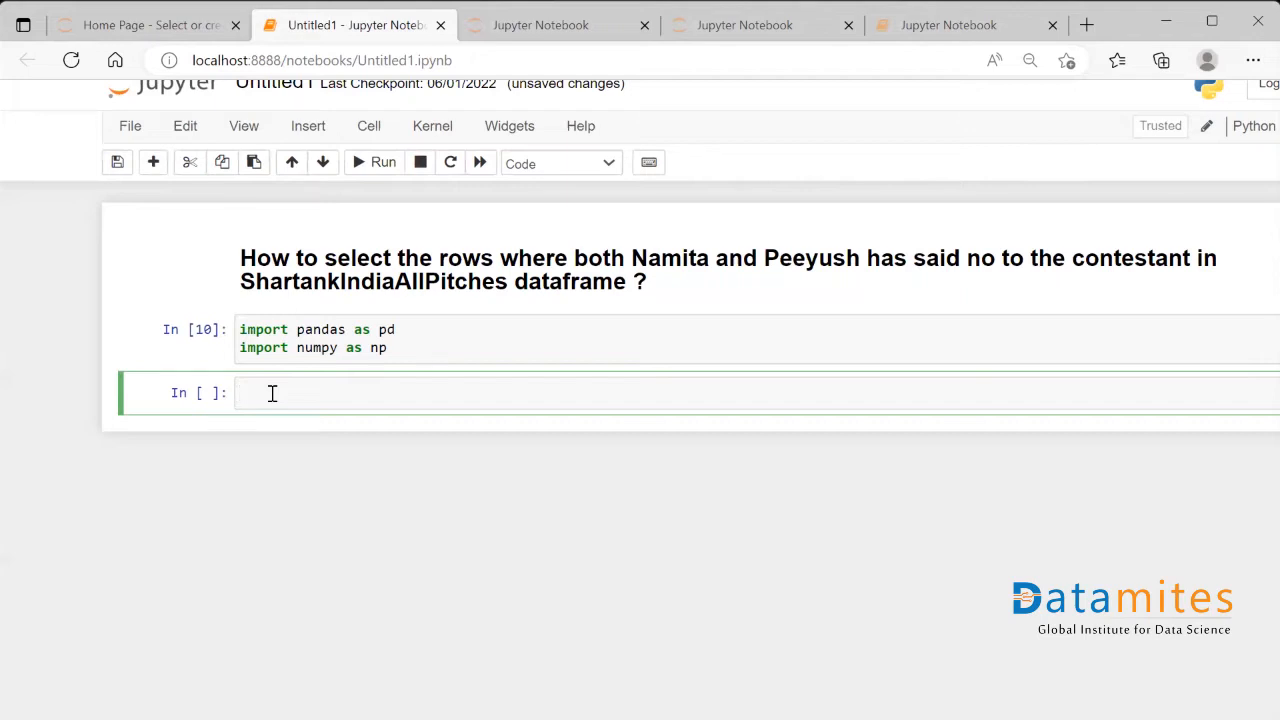
Step: Load ShartankIndiaAllPitches.csv into df with pd.read_csv, copying the name from the heading
{"action": "type", "text": "d"}
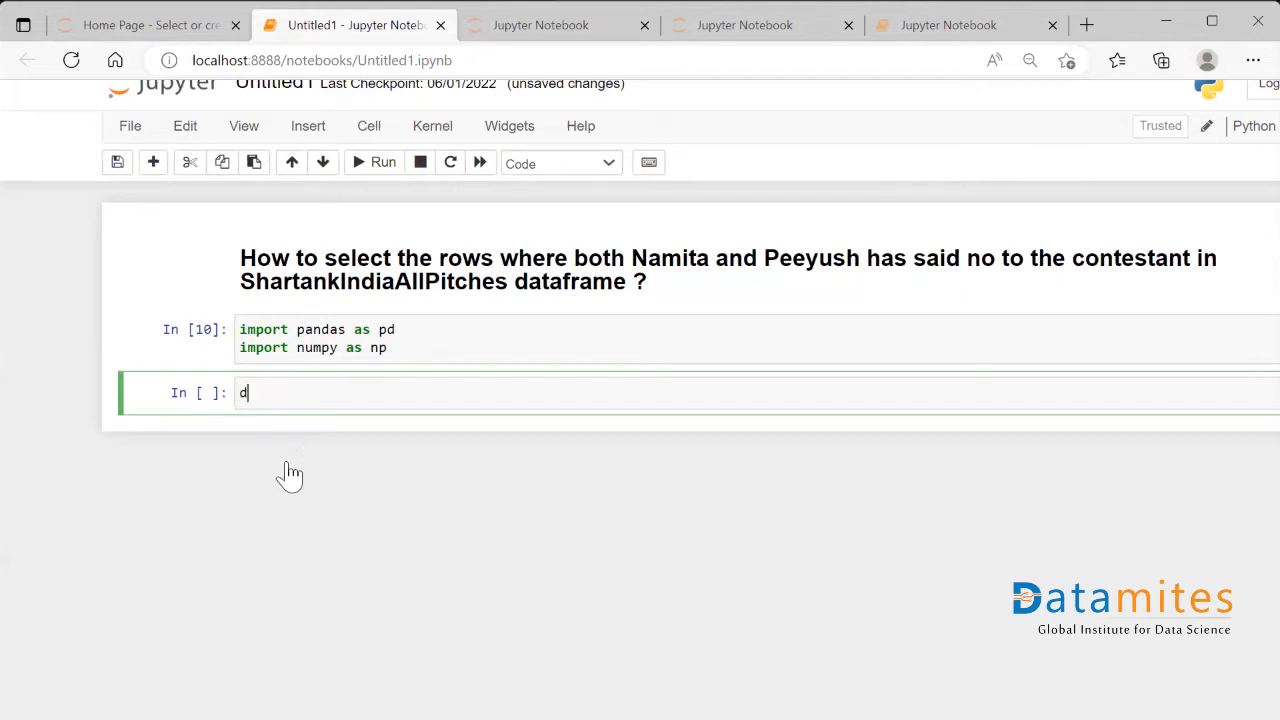
{"action": "type", "text": "f"}
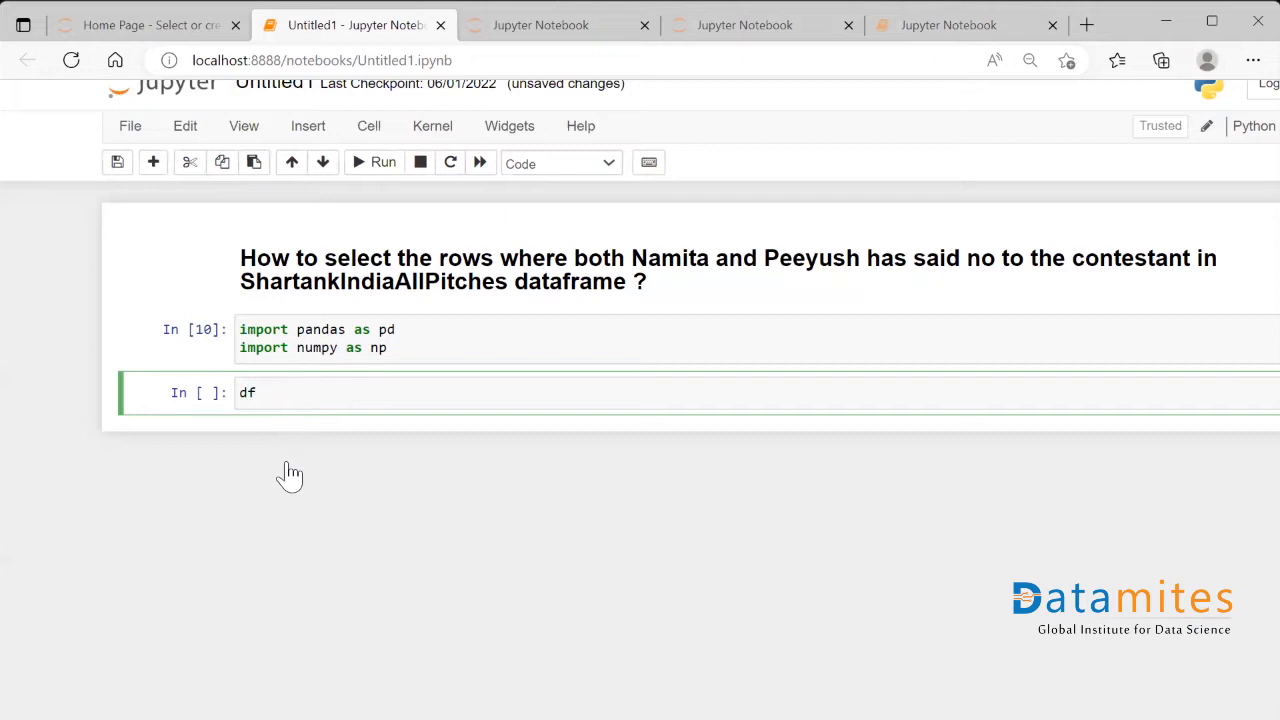
{"action": "type", "text": "="}
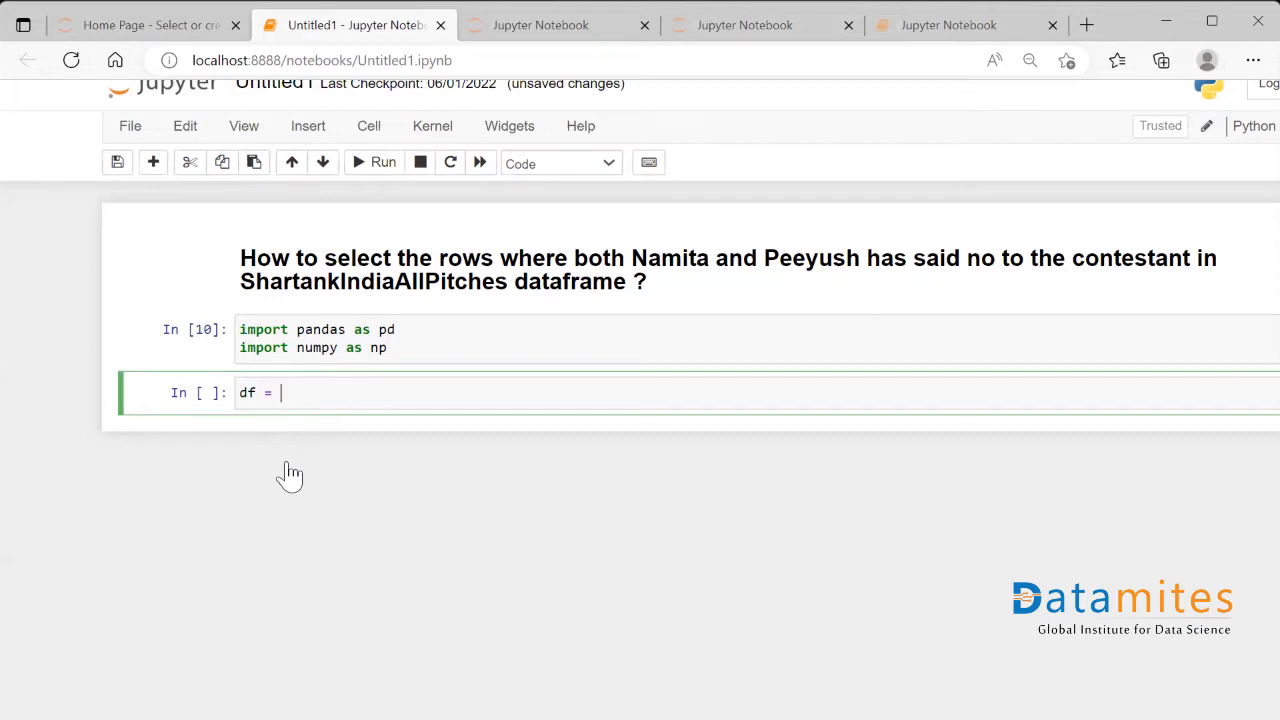
{"action": "type", "text": "pd.r"}
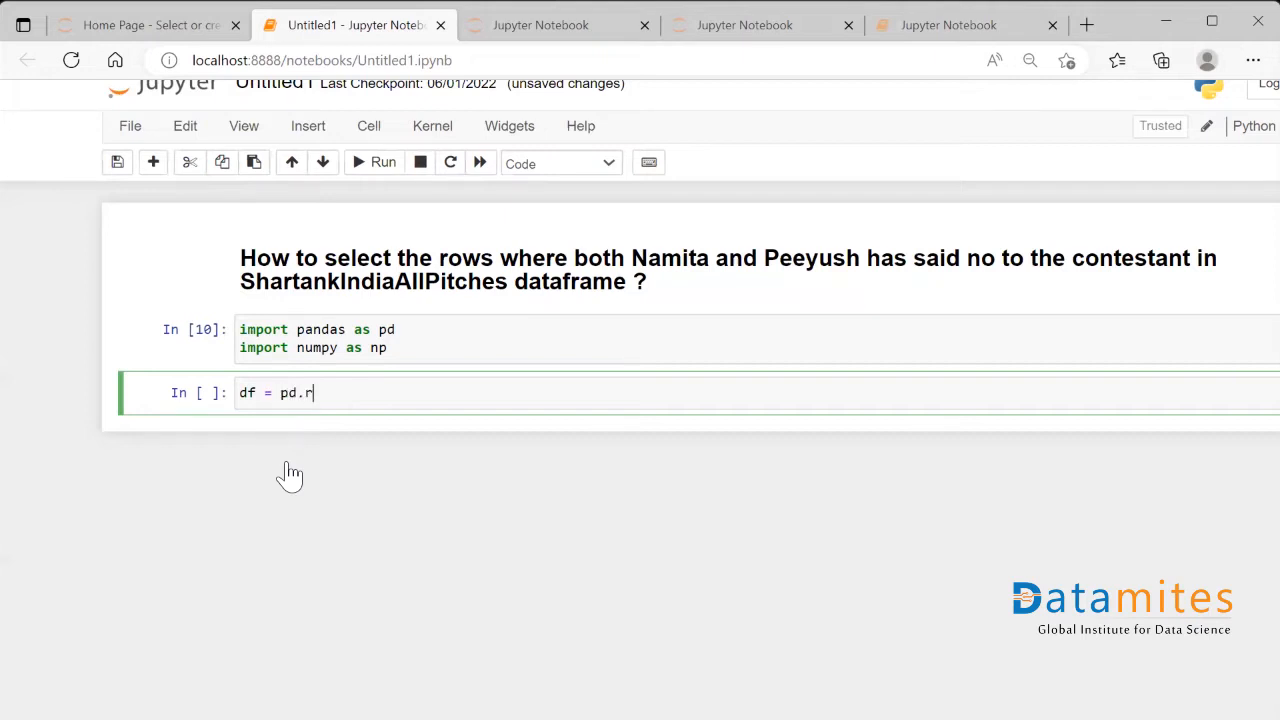
{"action": "type", "text": "ead_csv()"}
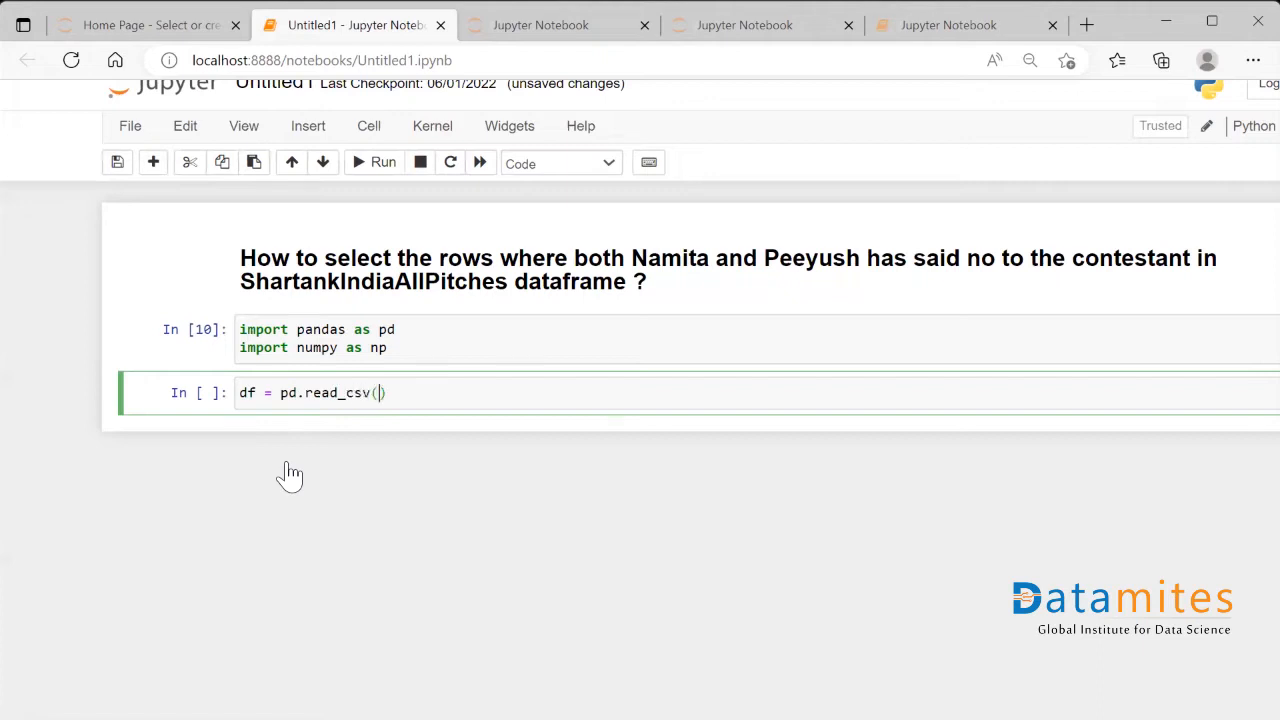
{"action": "type", "text": "\"\""}
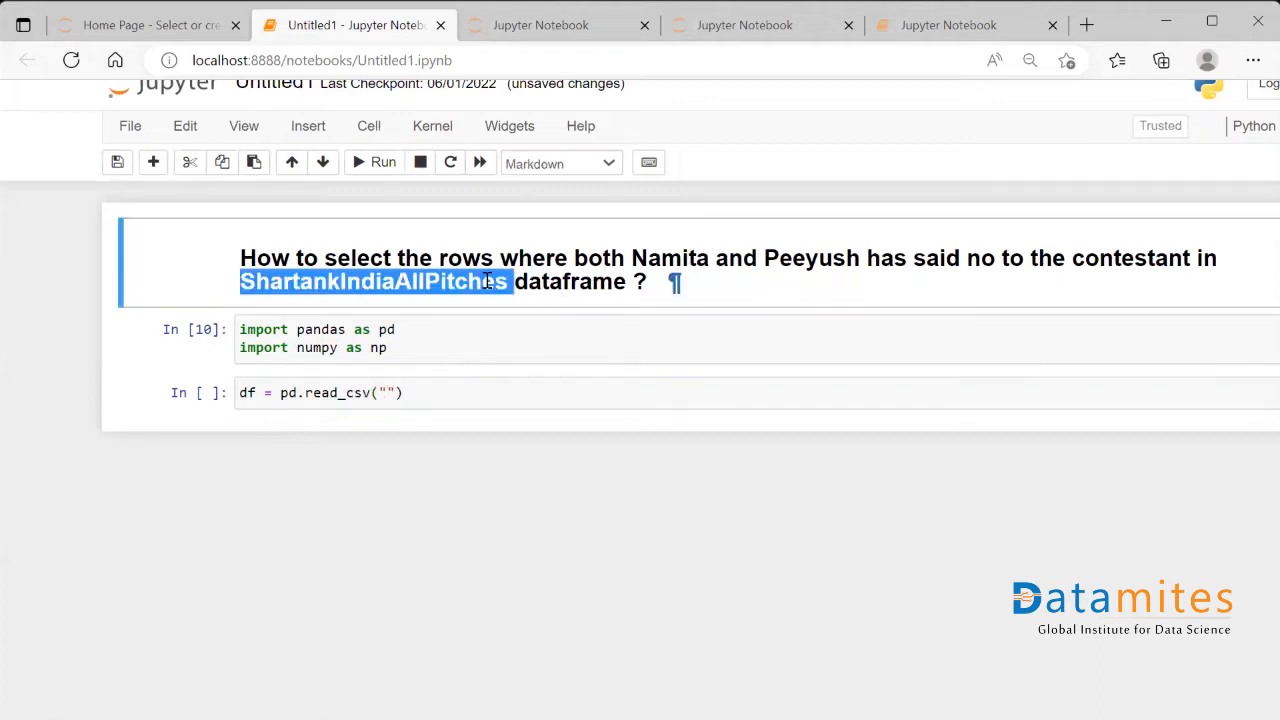
{"action": "double_click", "coordinate": [480, 281]}
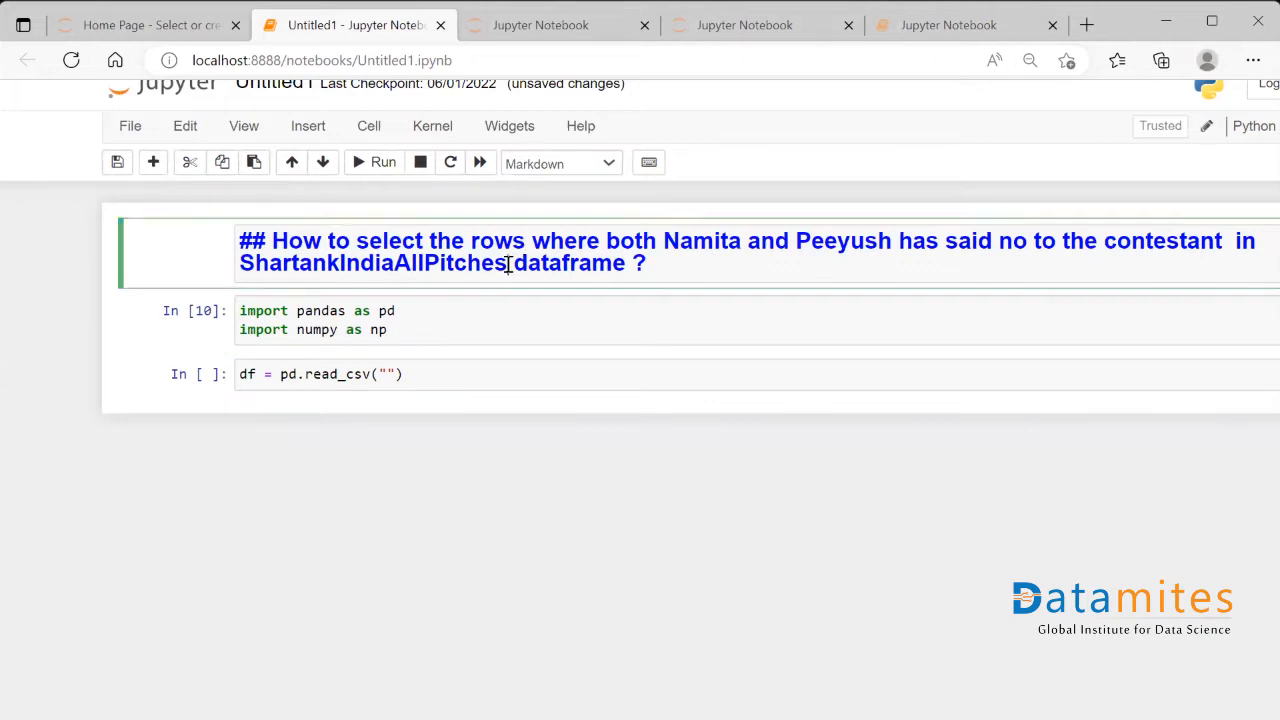
{"action": "double_click", "coordinate": [375, 263]}
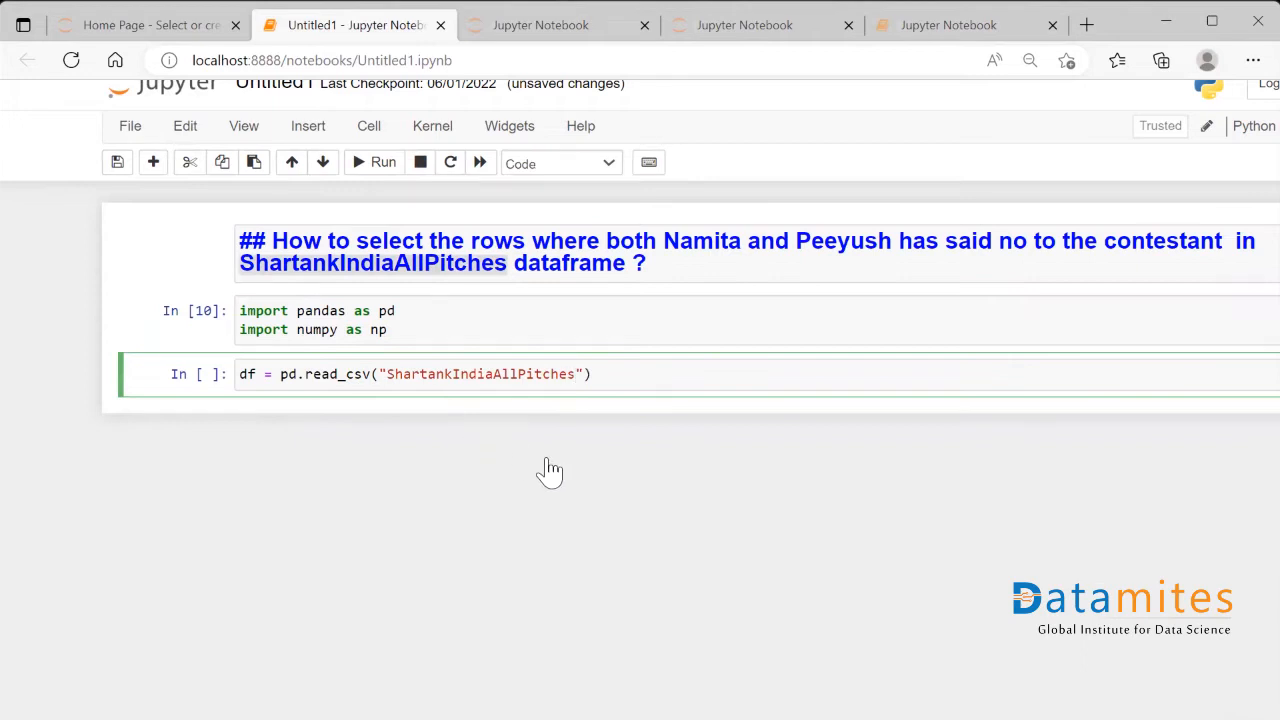
{"action": "type", "text": ".csv"}
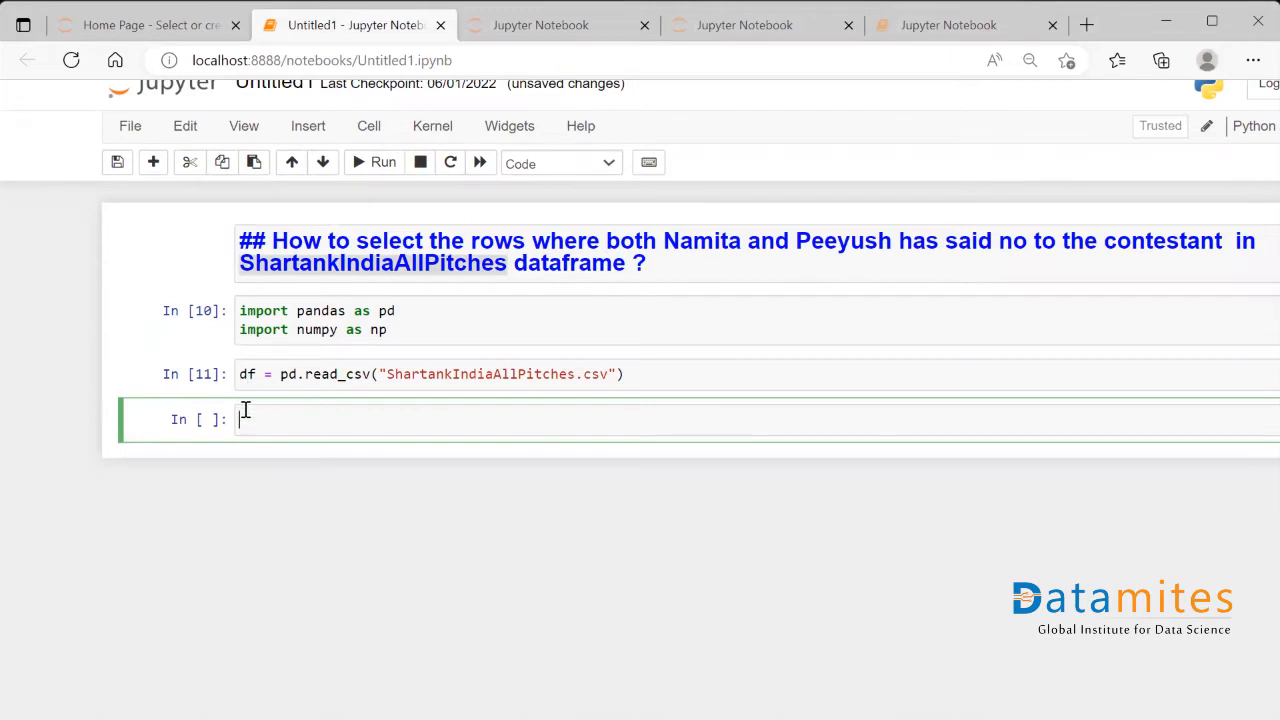
{"action": "type", "text": "df"}
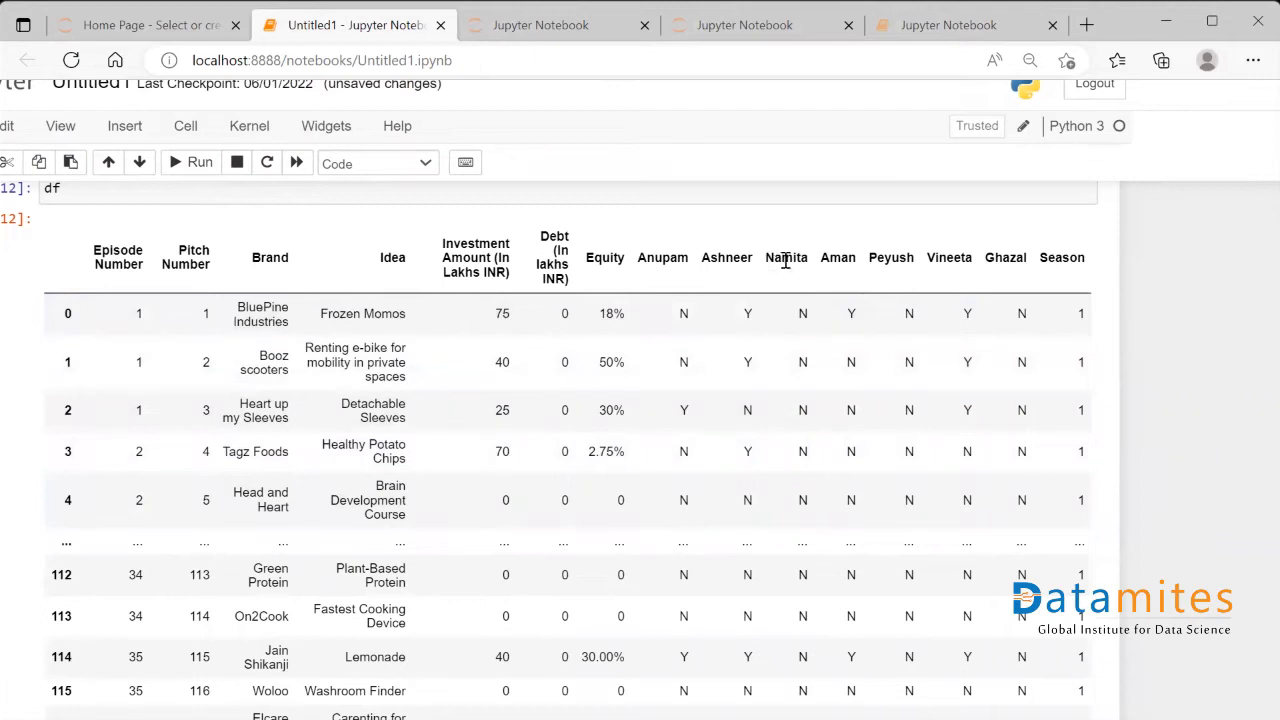
{"action": "mouse_move", "coordinate": [868, 257]}
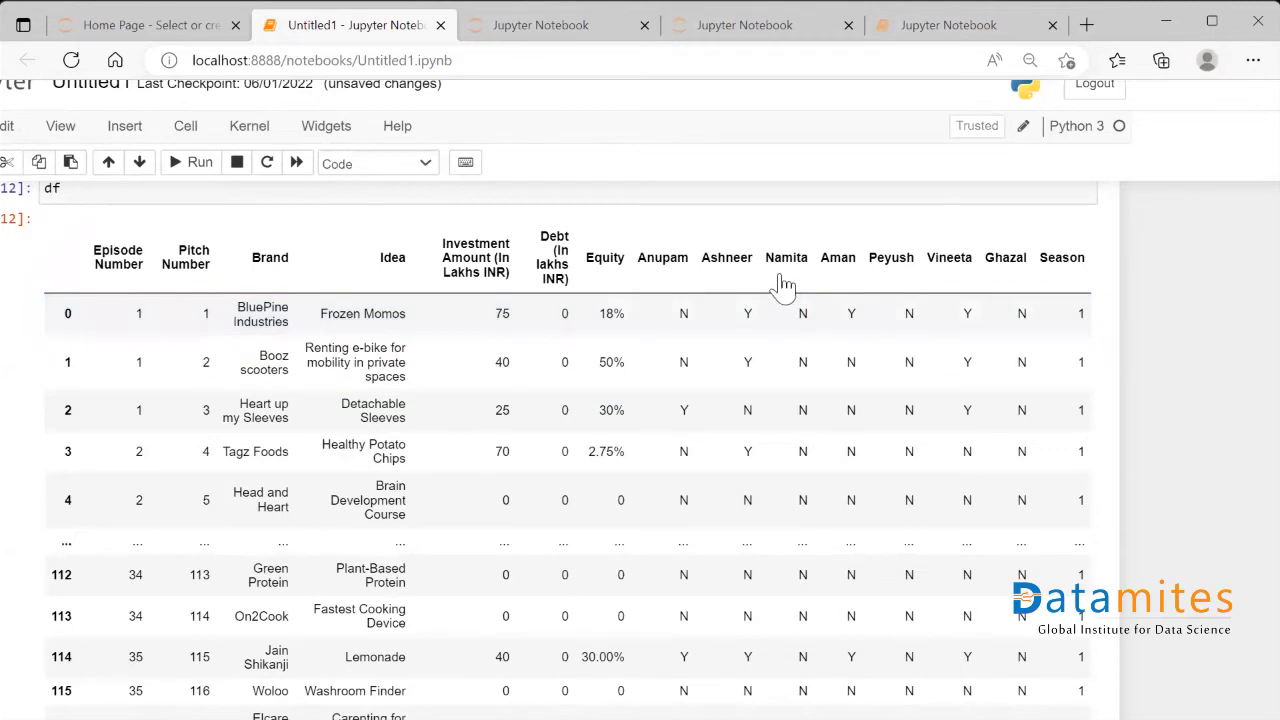
{"action": "mouse_move", "coordinate": [872, 262]}
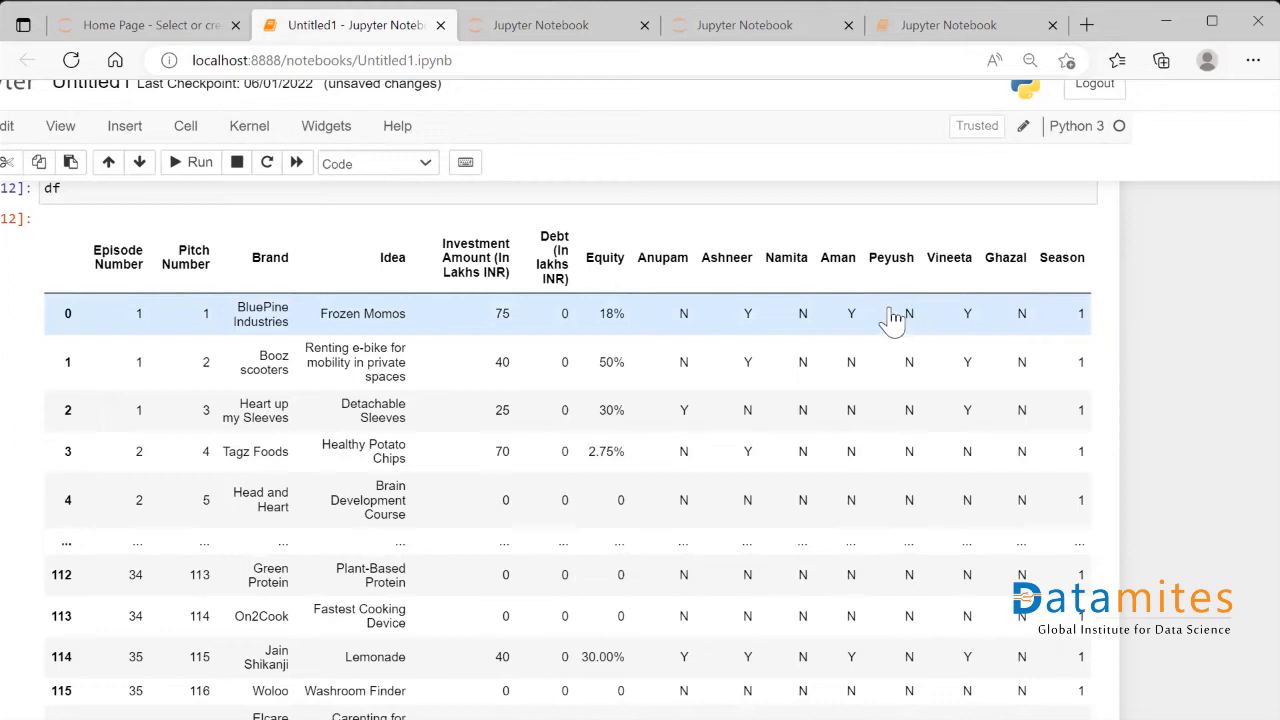
Step: Scroll through the displayed df table of 117 rows × 15 columns
{"action": "scroll", "scroll_direction": "down", "scroll_amount": 3}
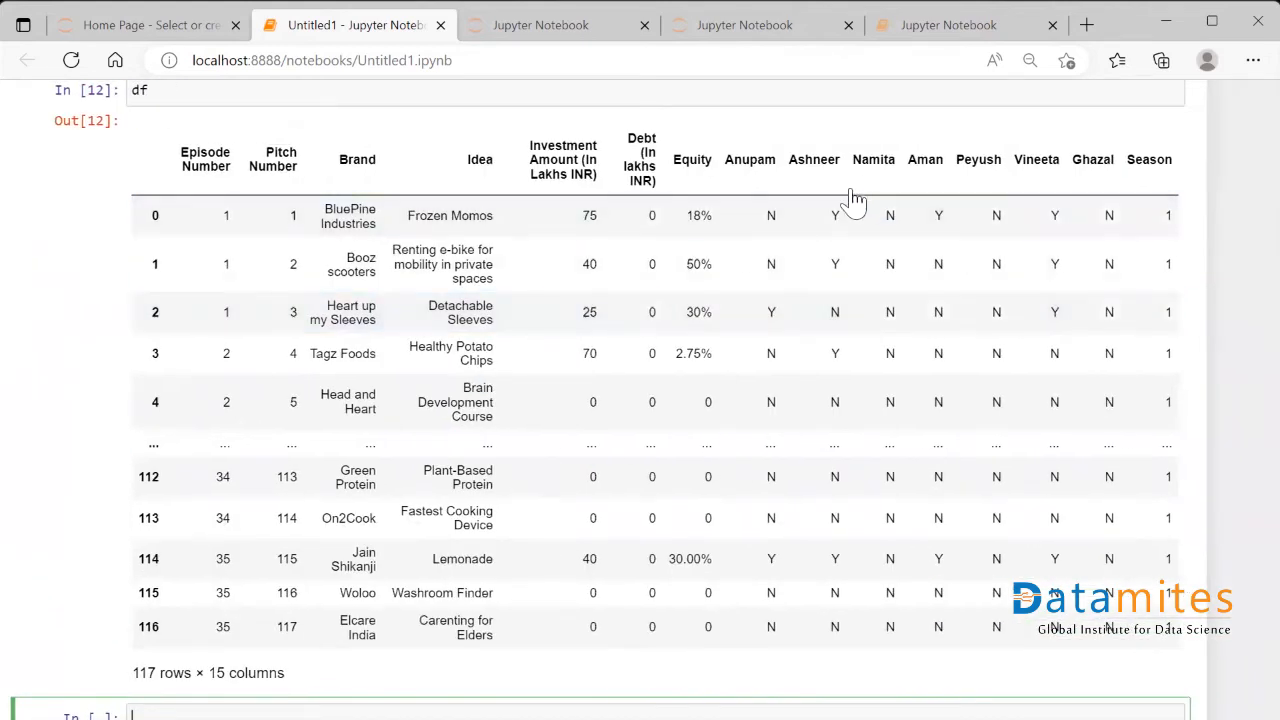
{"action": "mouse_move", "coordinate": [868, 195]}
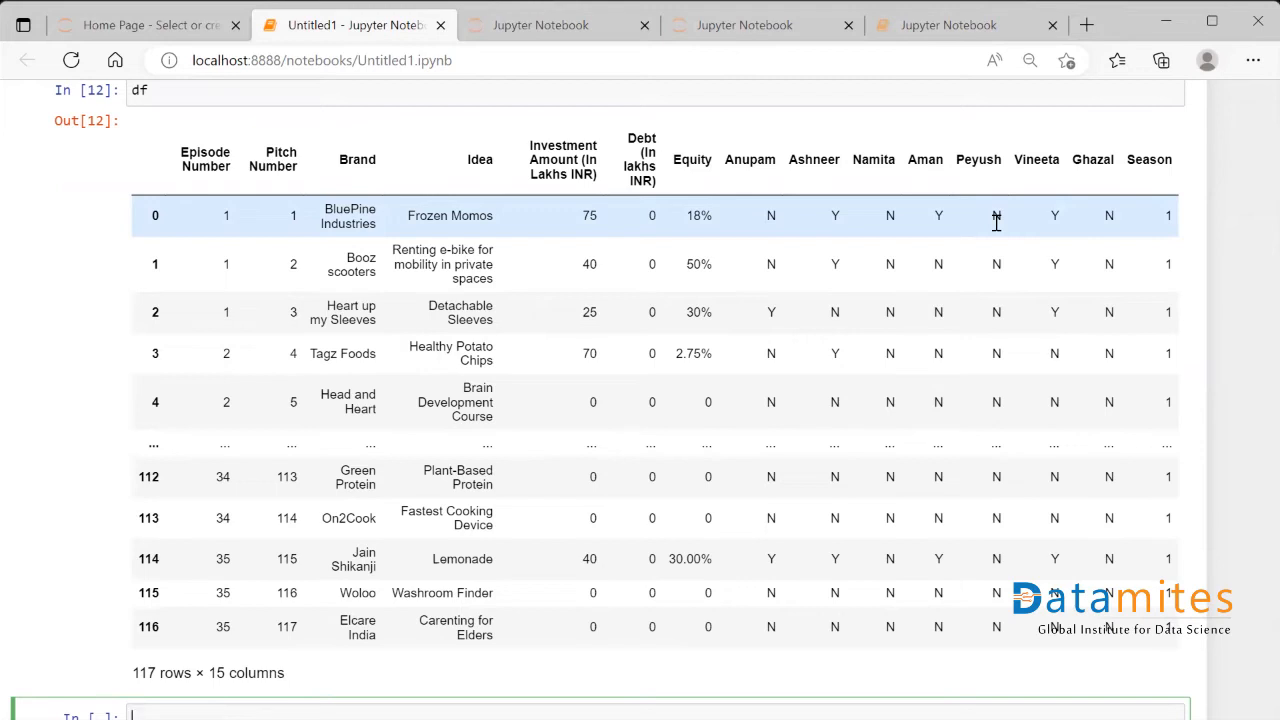
{"action": "scroll", "scroll_direction": "down", "scroll_amount": 3}
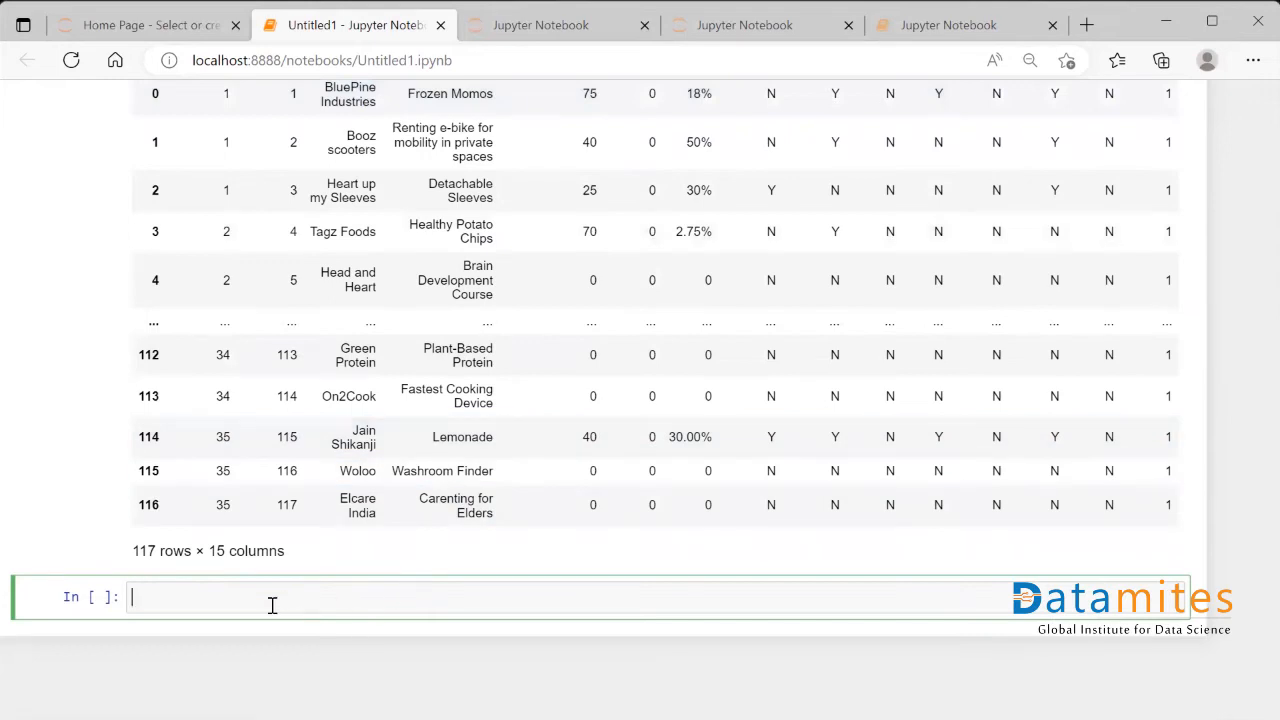
Step: Write the comparison df['Namita'] == "N"
{"action": "type", "text": "df[]"}
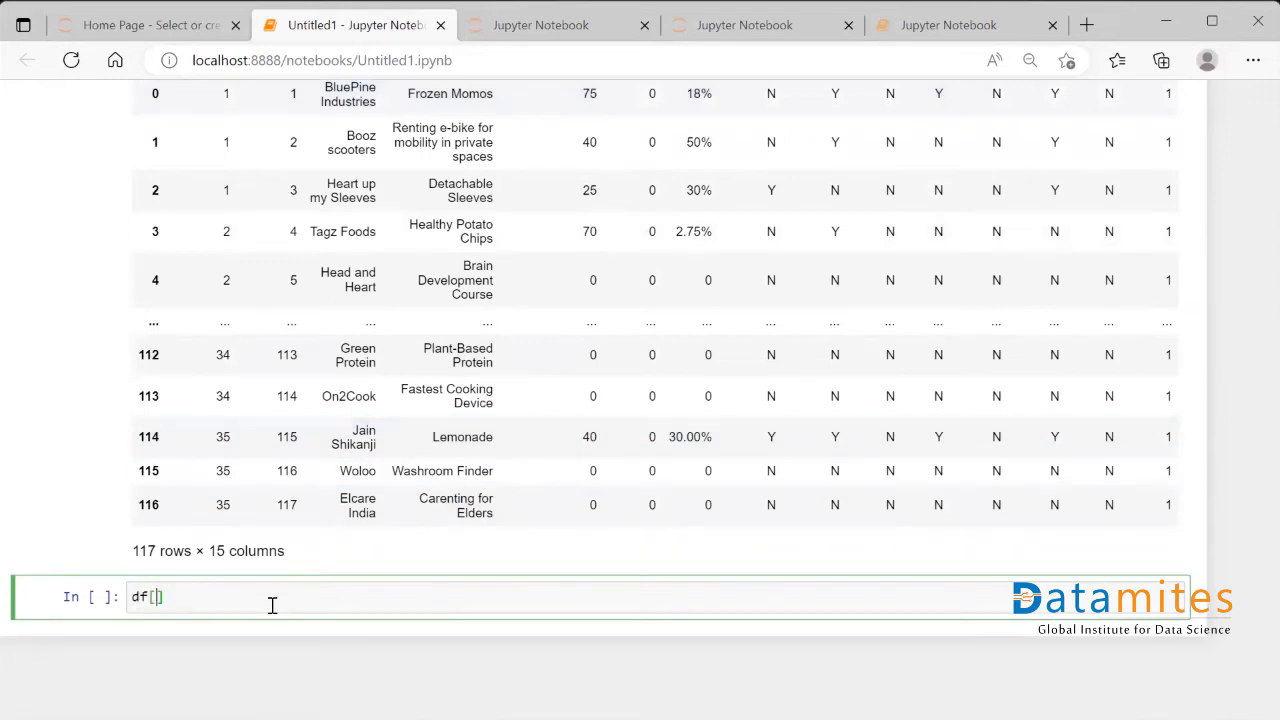
{"action": "type", "text": "'Namita'"}
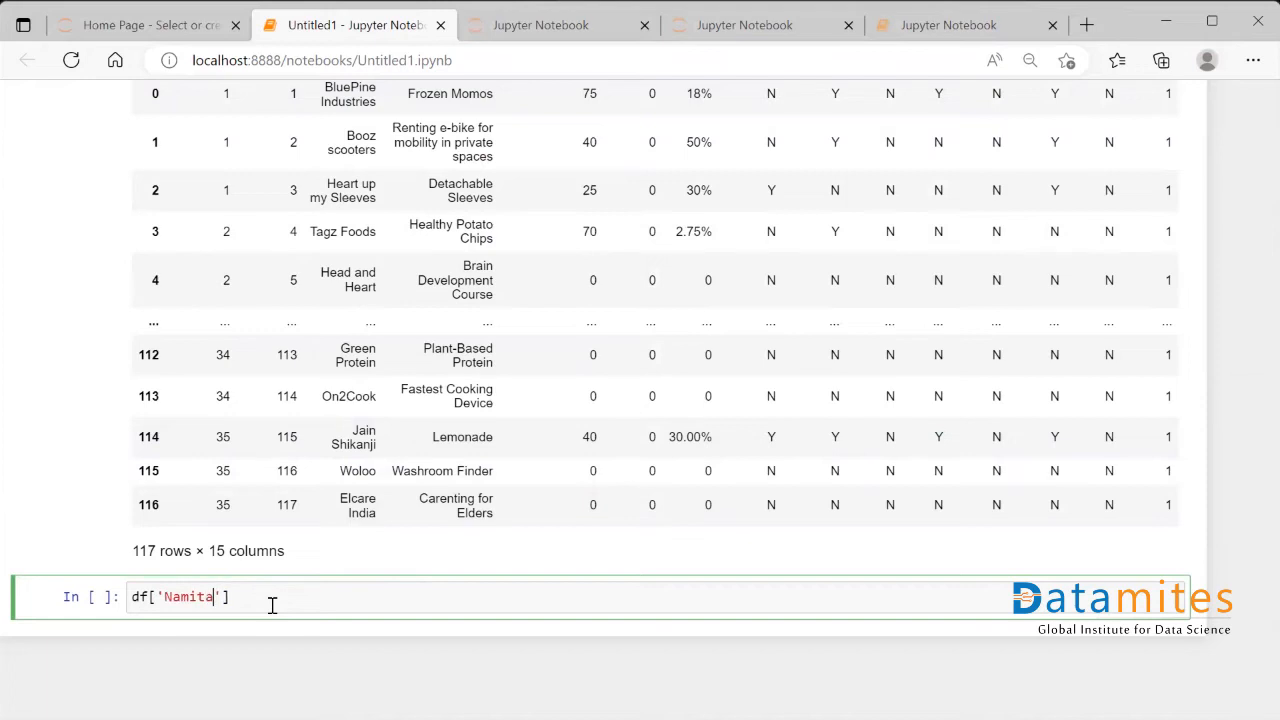
{"action": "type", "text": "=="}
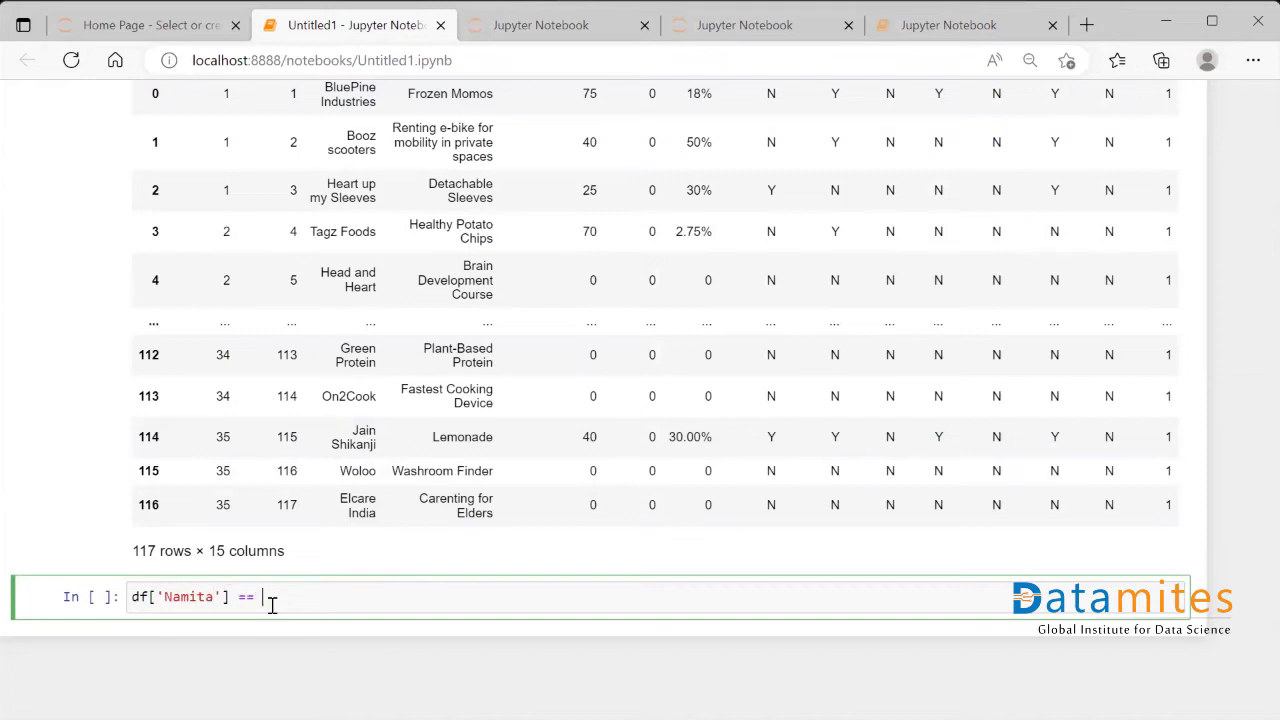
{"action": "type", "text": "\"N\""}
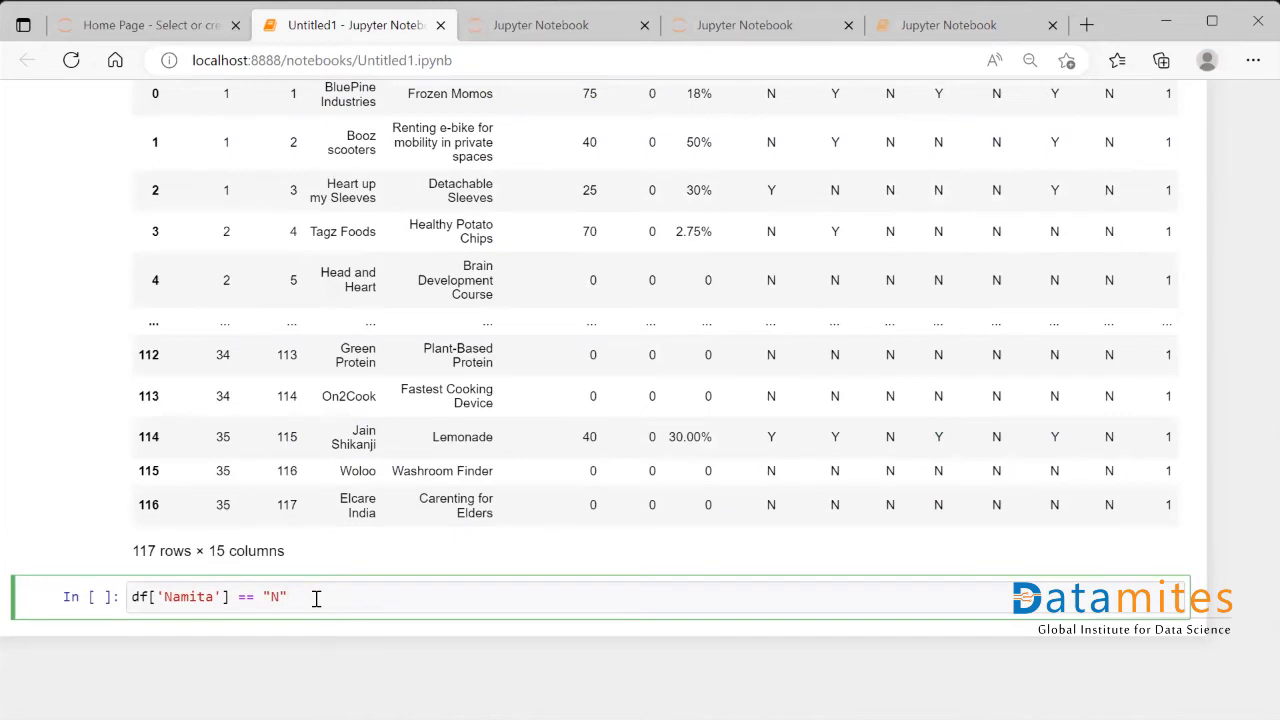
Step: Add the comparison df['Peyush'] == "N" and wrap the conditions in parentheses
{"action": "left_click", "coordinate": [300, 597]}
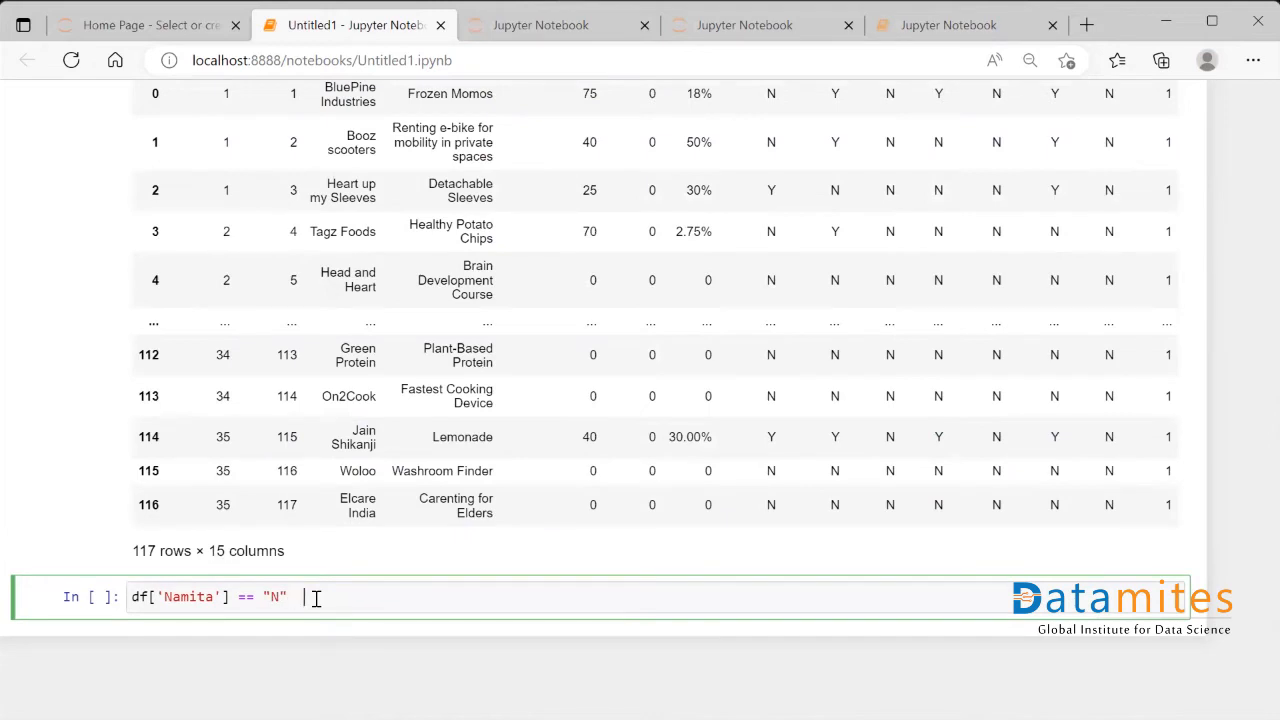
{"action": "type", "text": "df[]"}
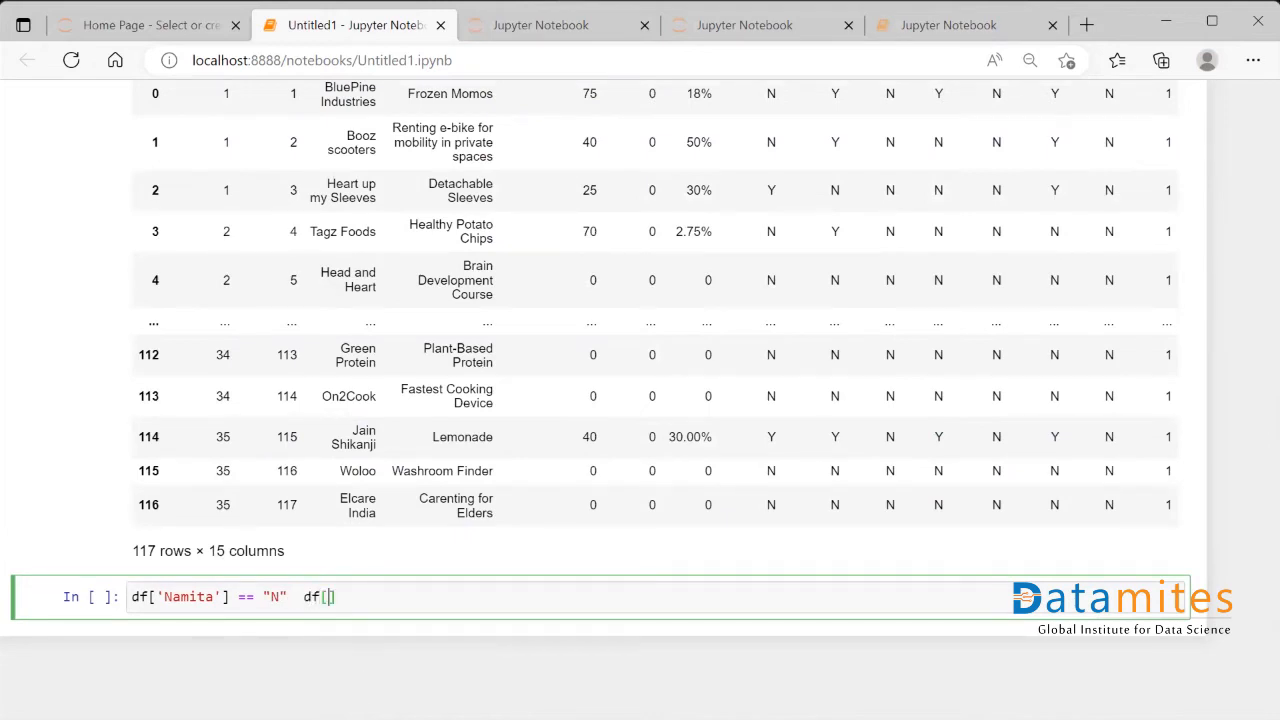
{"action": "type", "text": "''"}
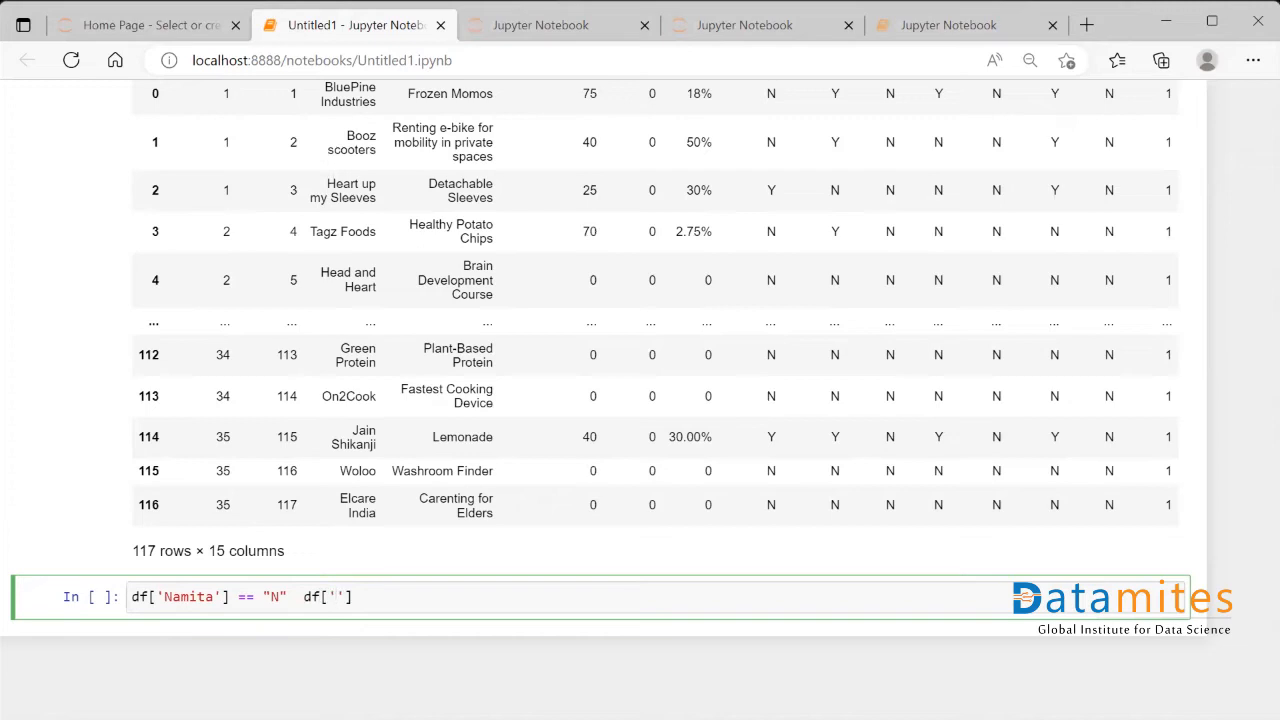
{"action": "type", "text": "Peyush"}
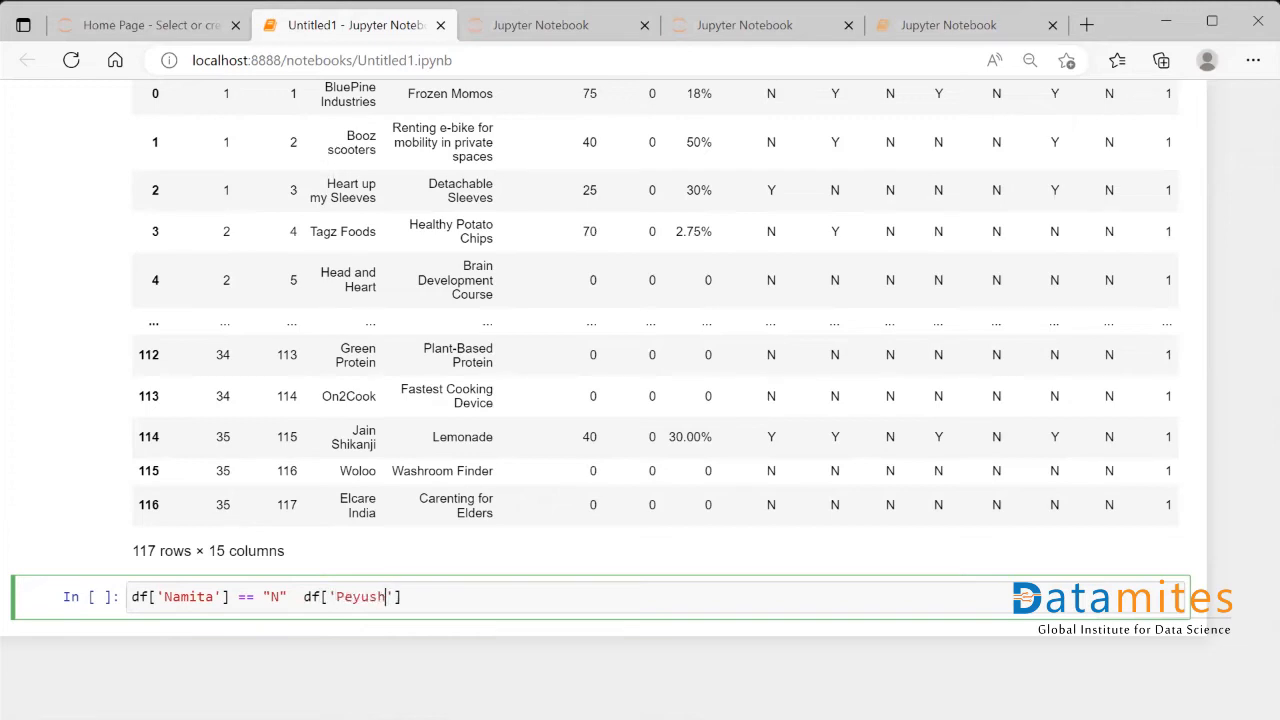
{"action": "mouse_move", "coordinate": [407, 658]}
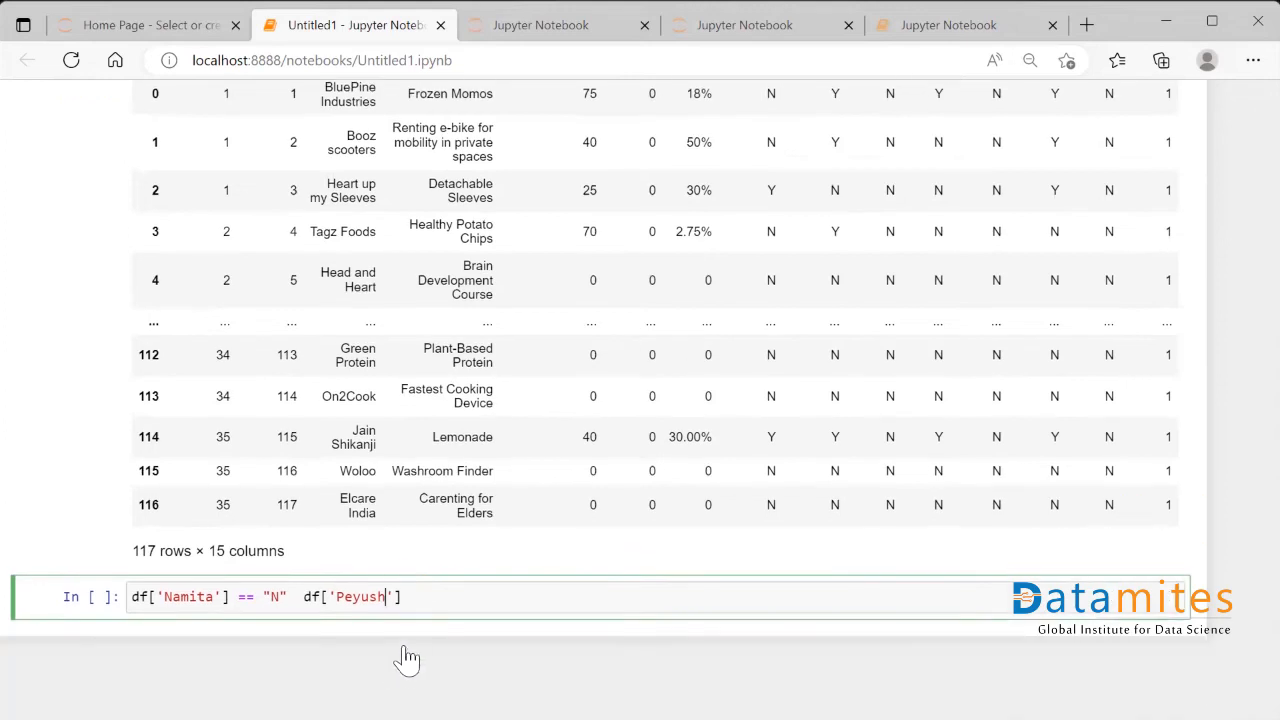
{"action": "type", "text": "== '"}
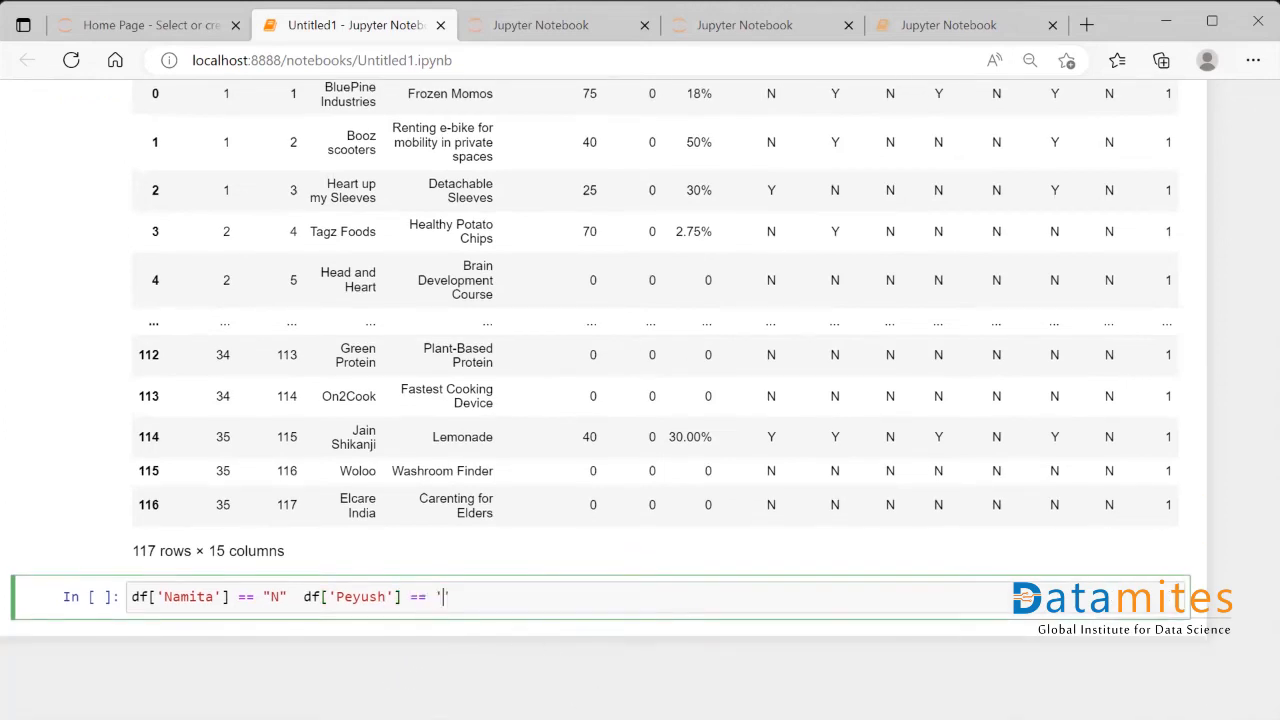
{"action": "key", "text": "Backspace"}
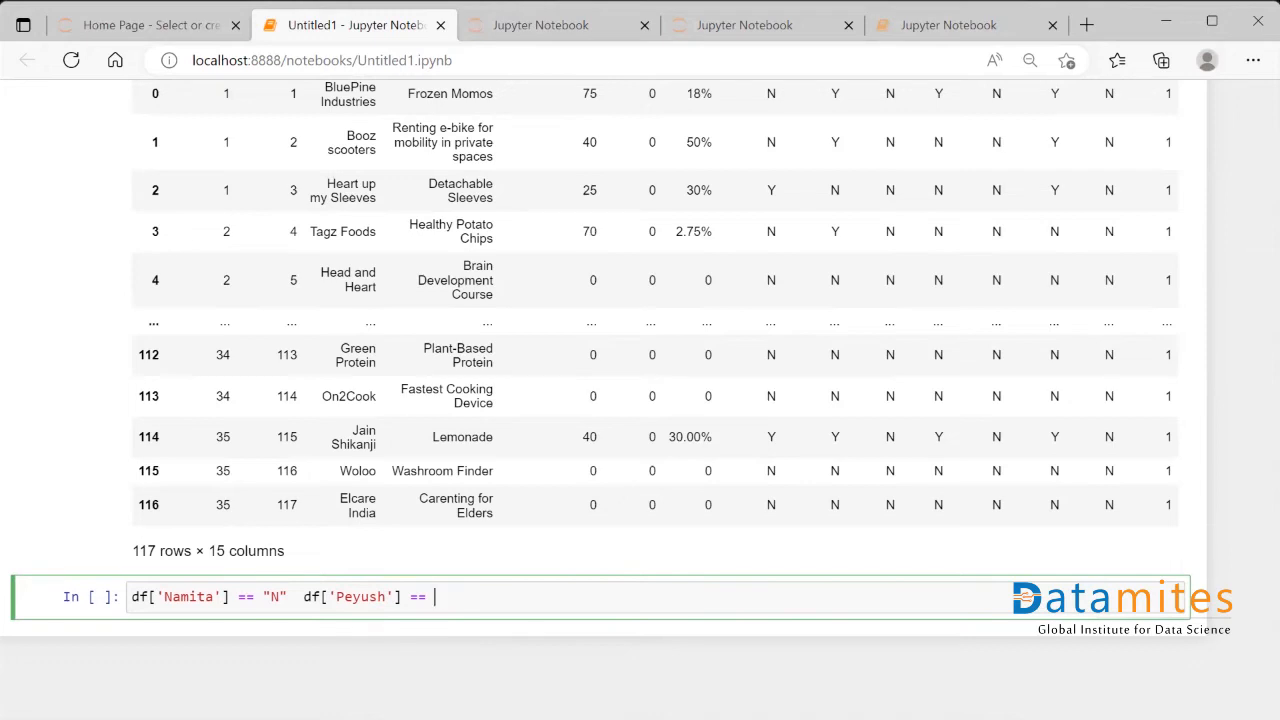
{"action": "type", "text": "\"N\""}
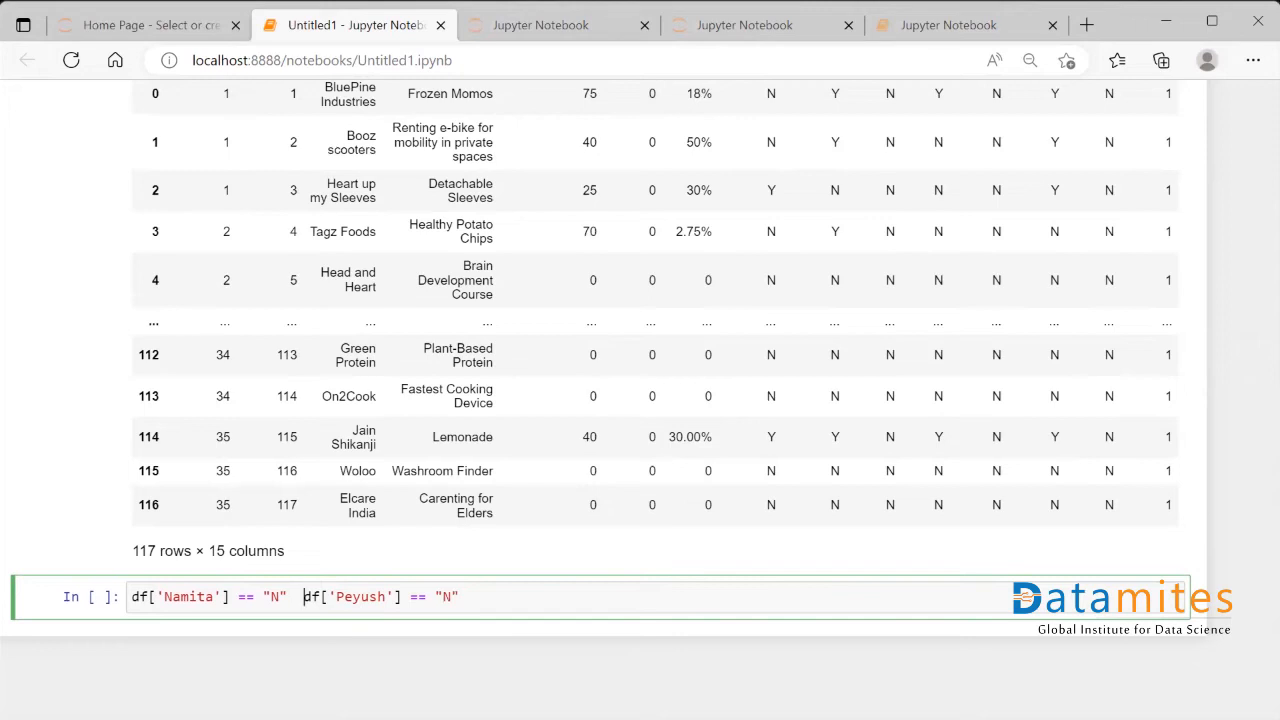
{"action": "type", "text": "("}
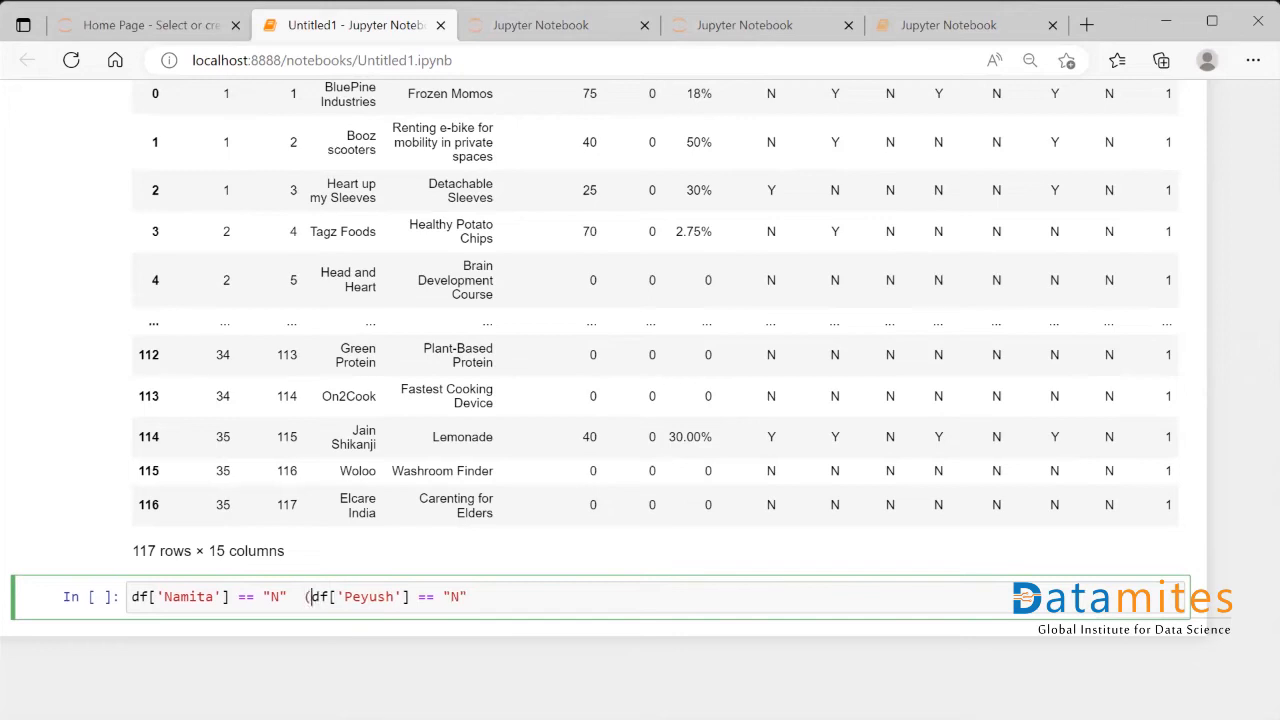
{"action": "type", "text": ")"}
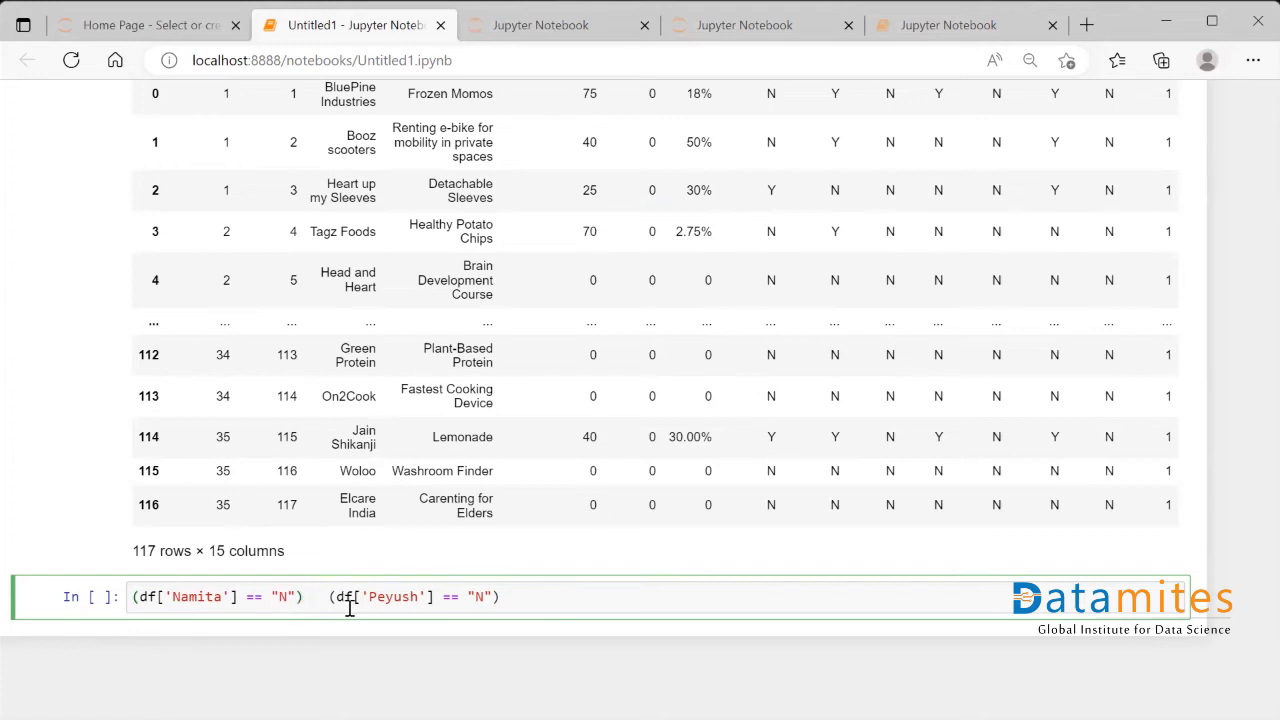
Step: Join the Namita and Peyush conditions and wrap them in np.where(...)
{"action": "type", "text": "|"}
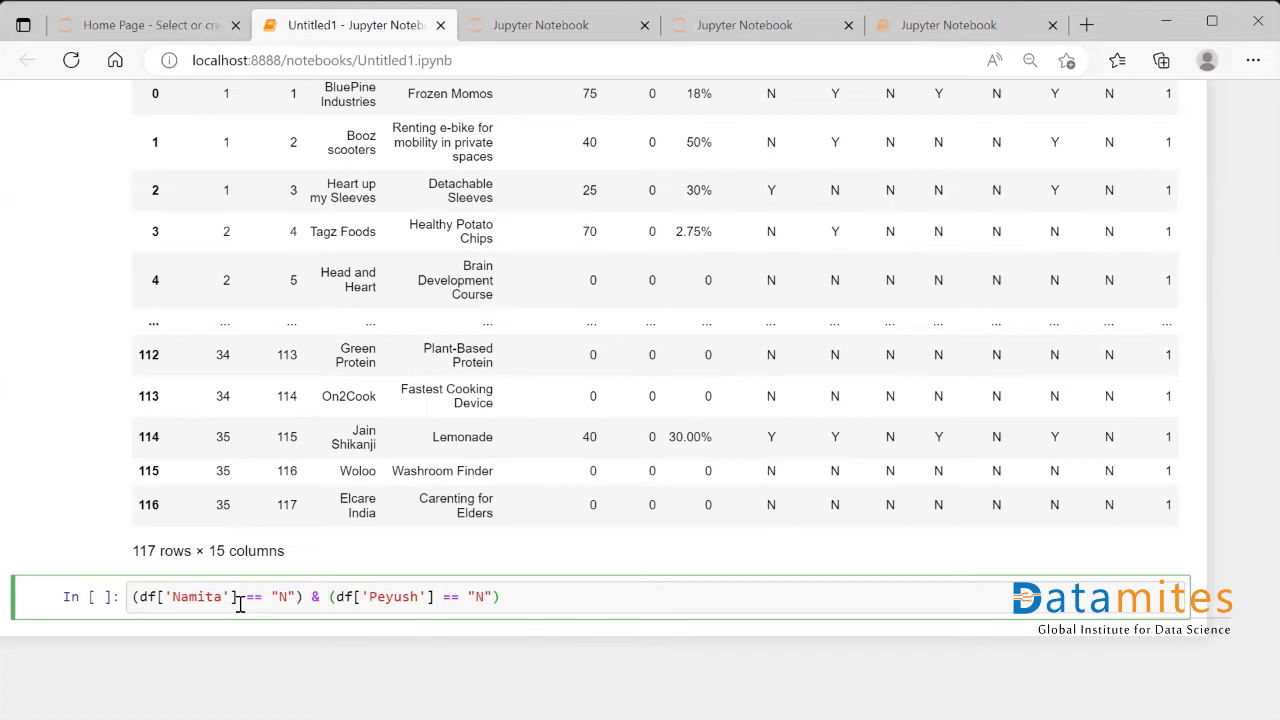
{"action": "mouse_move", "coordinate": [355, 597]}
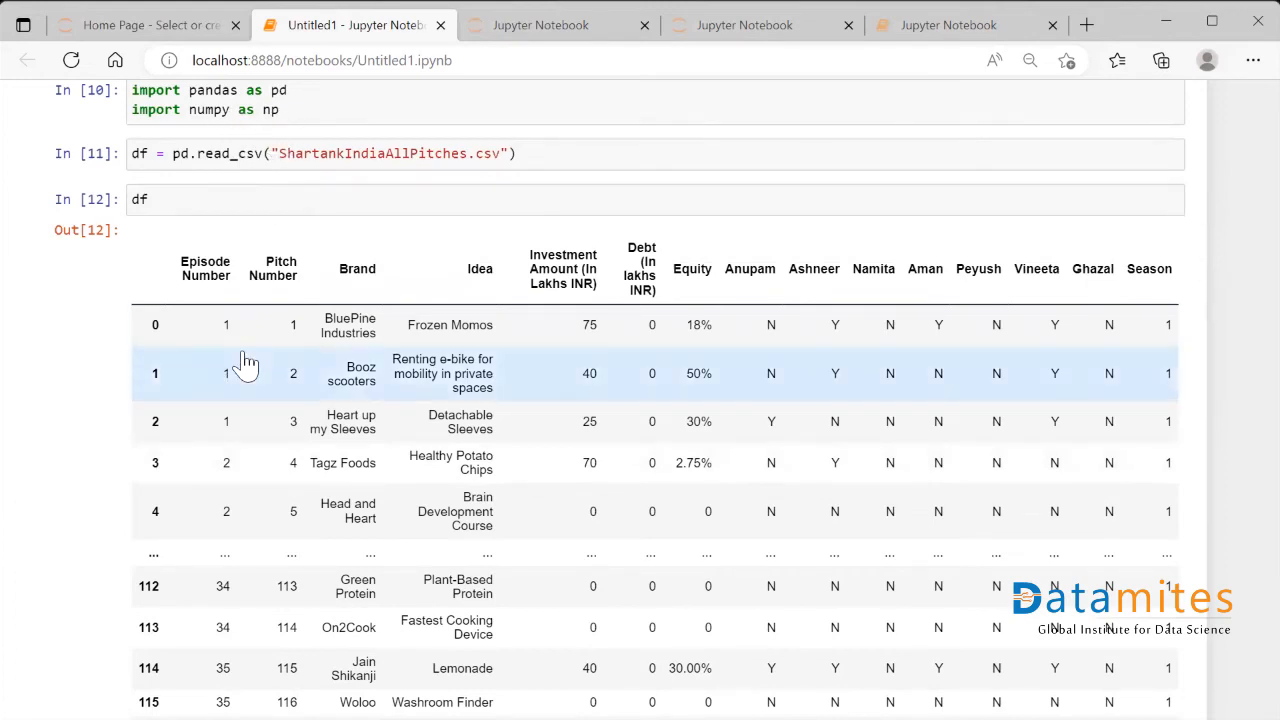
{"action": "scroll", "scroll_direction": "down", "scroll_amount": 3}
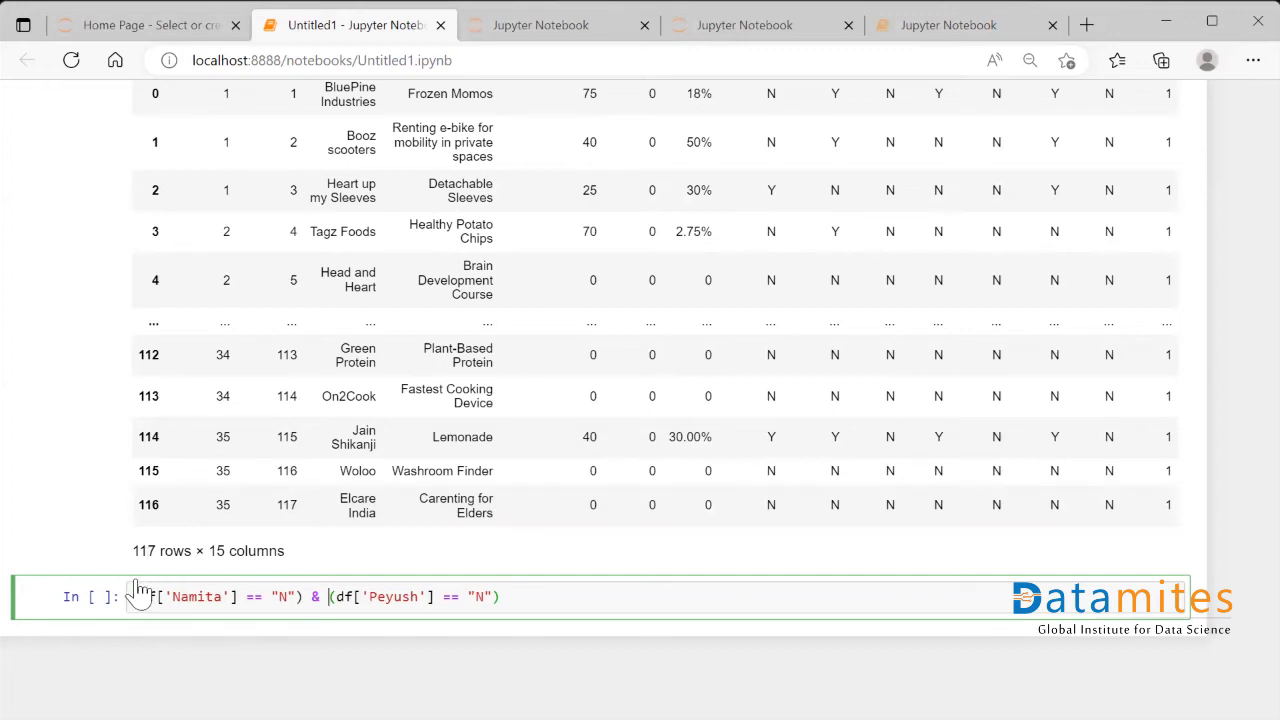
{"action": "type", "text": "np("}
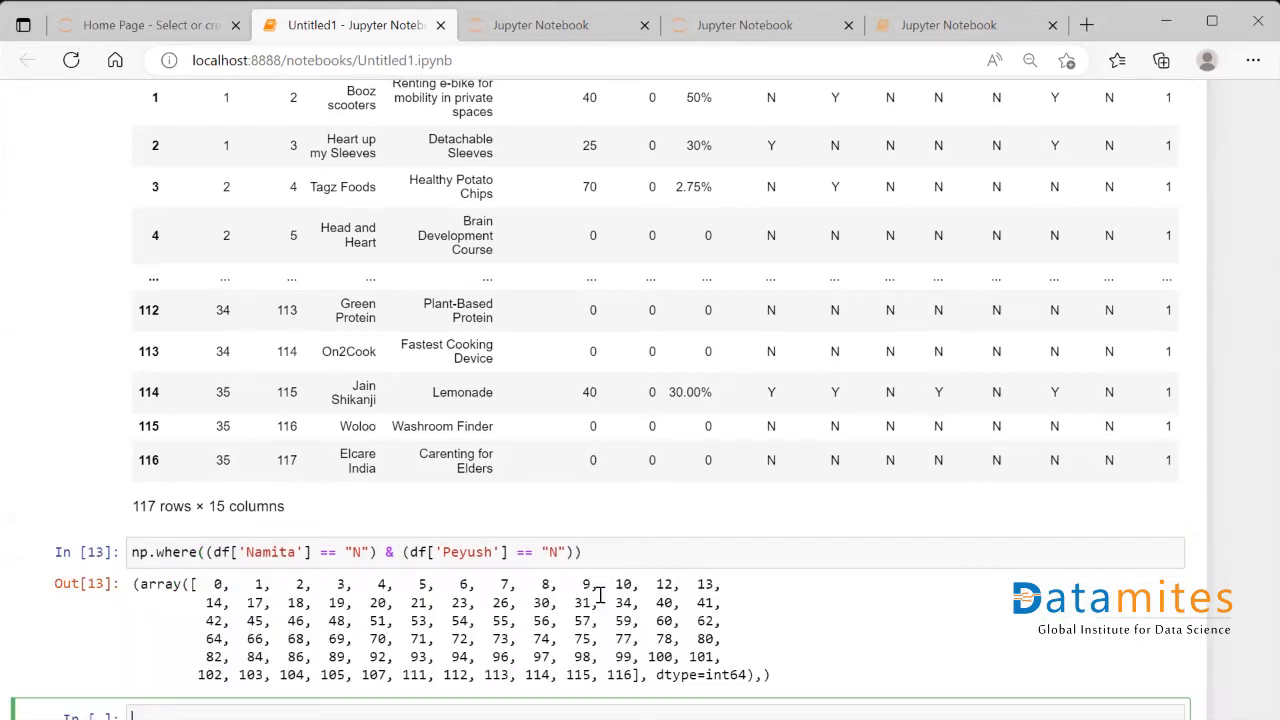
Step: Wrap the np.where result in df.iloc[...], giving 76 rows × 15 columns
{"action": "scroll", "scroll_direction": "down", "scroll_amount": 3}
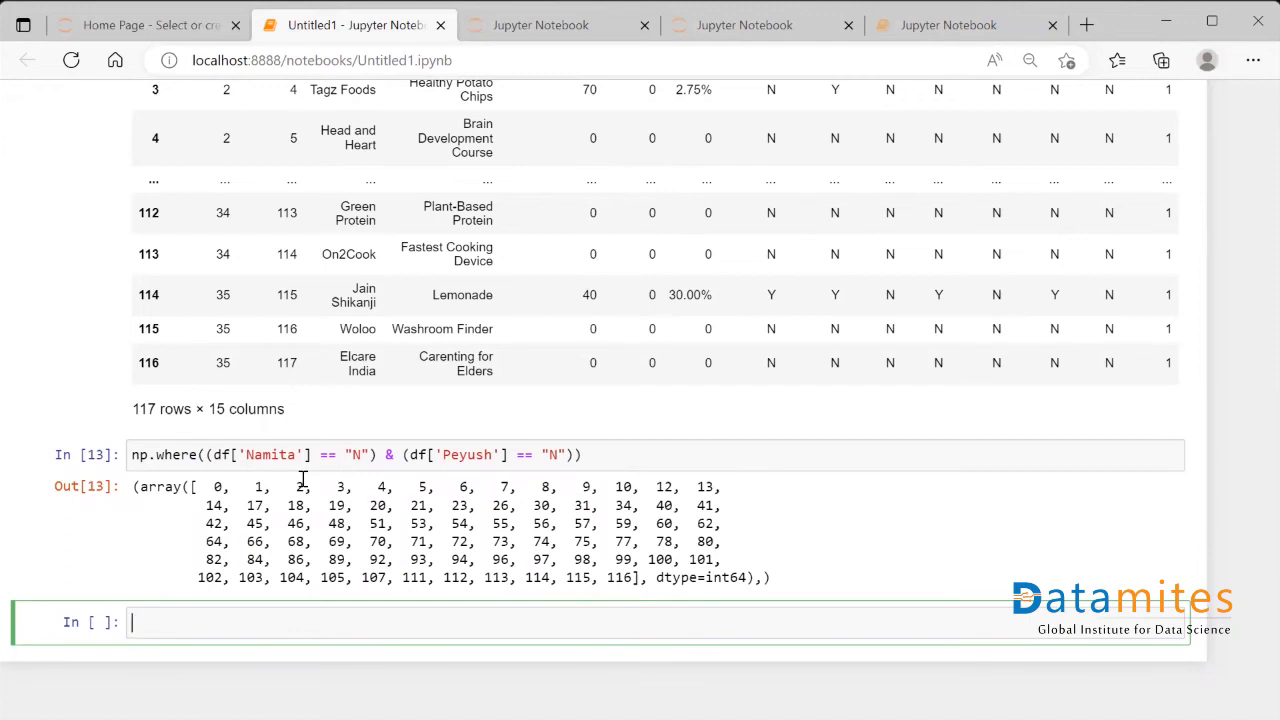
{"action": "mouse_move", "coordinate": [287, 525]}
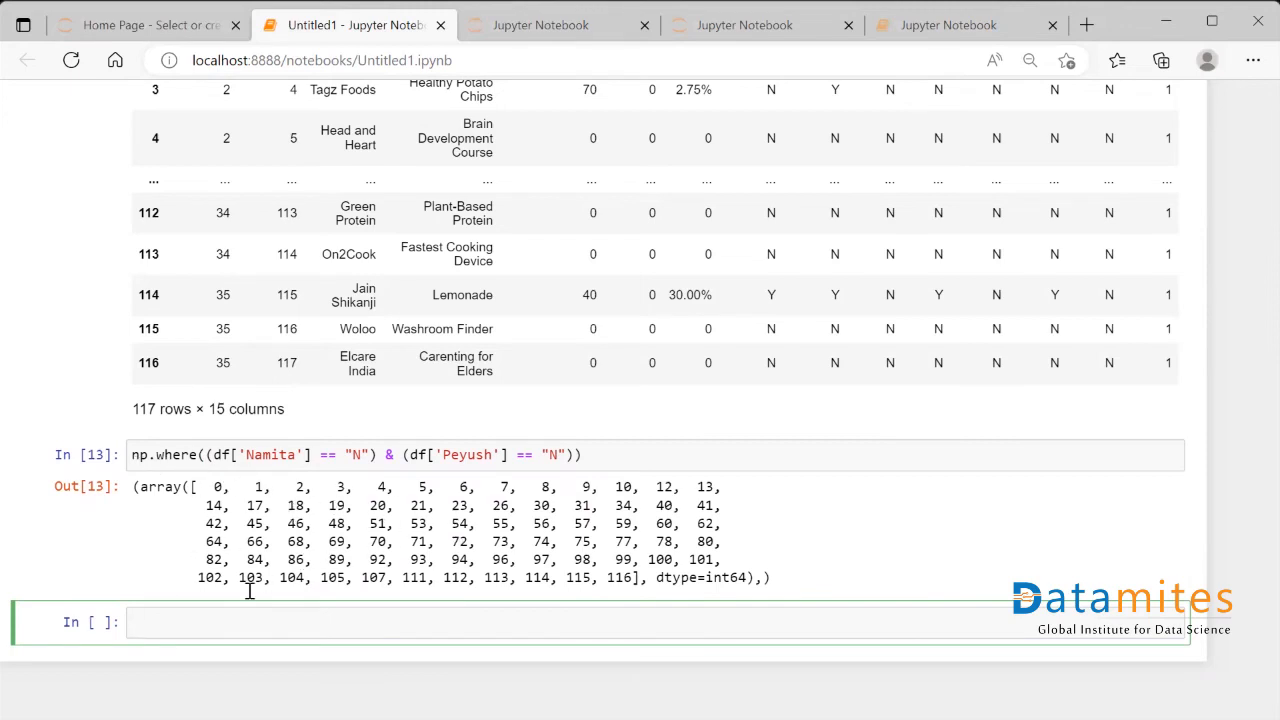
{"action": "type", "text": "df"}
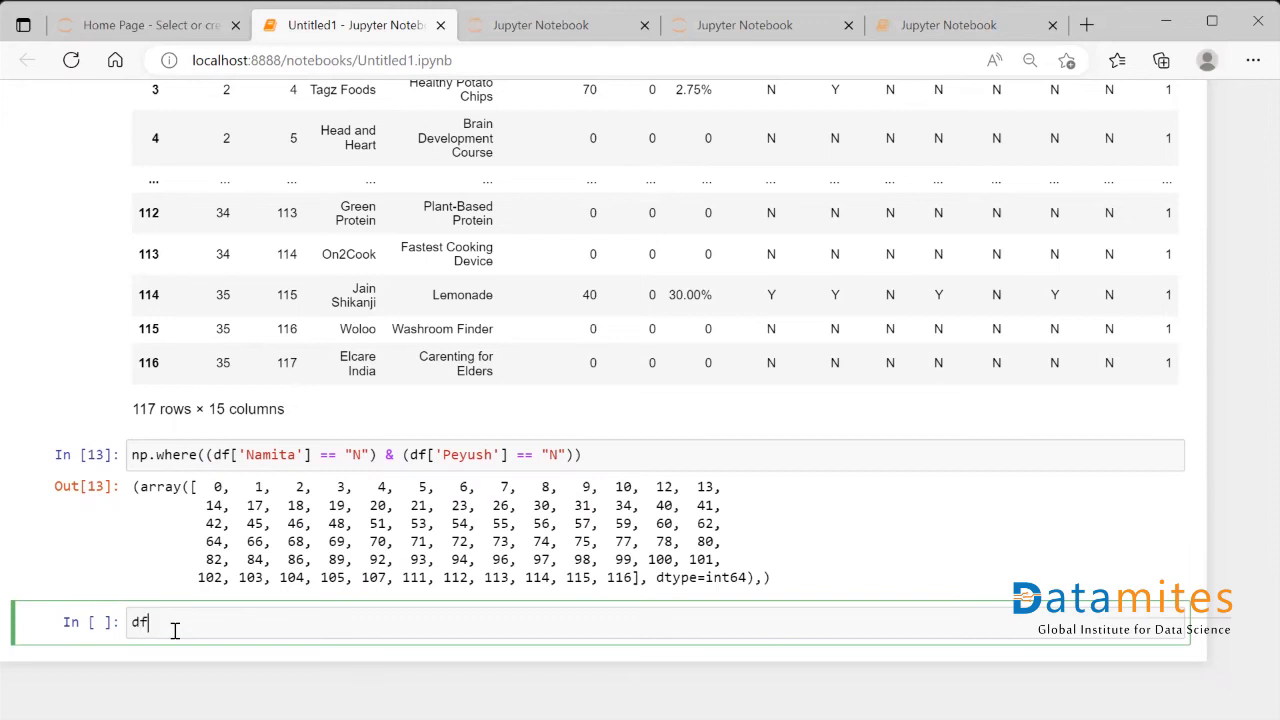
{"action": "type", "text": ".ilo"}
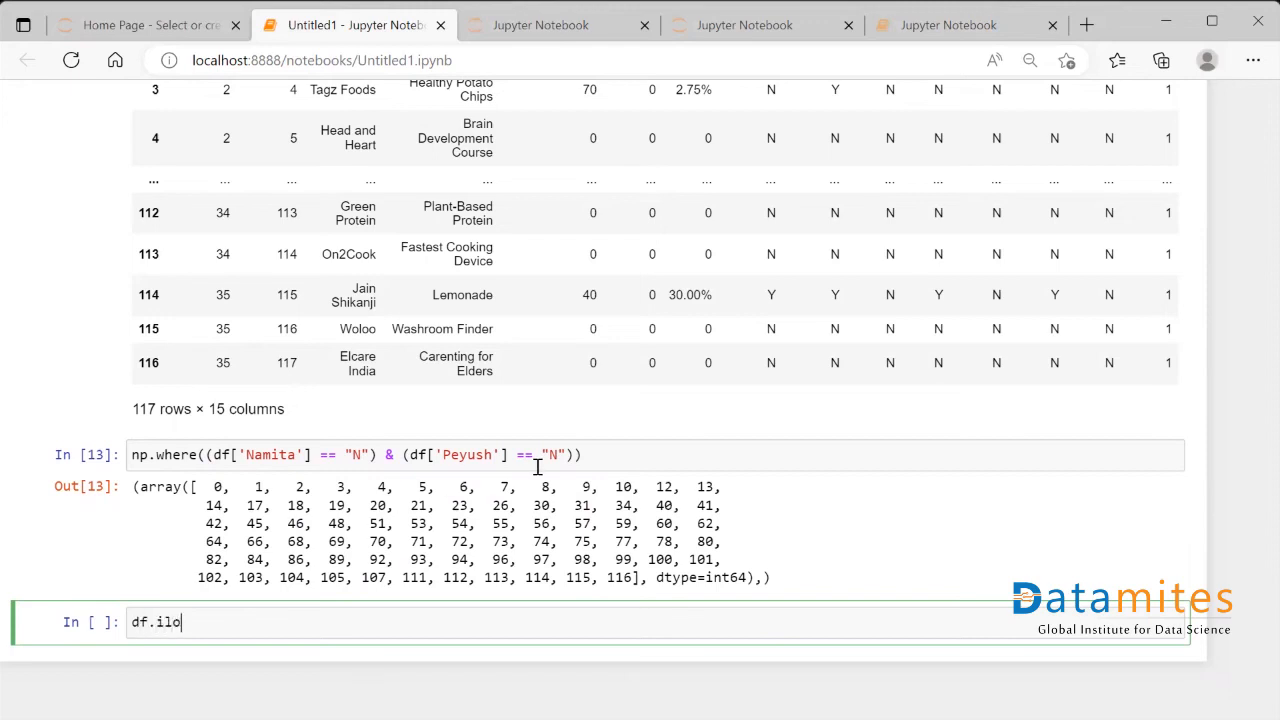
{"action": "type", "text": "c[]"}
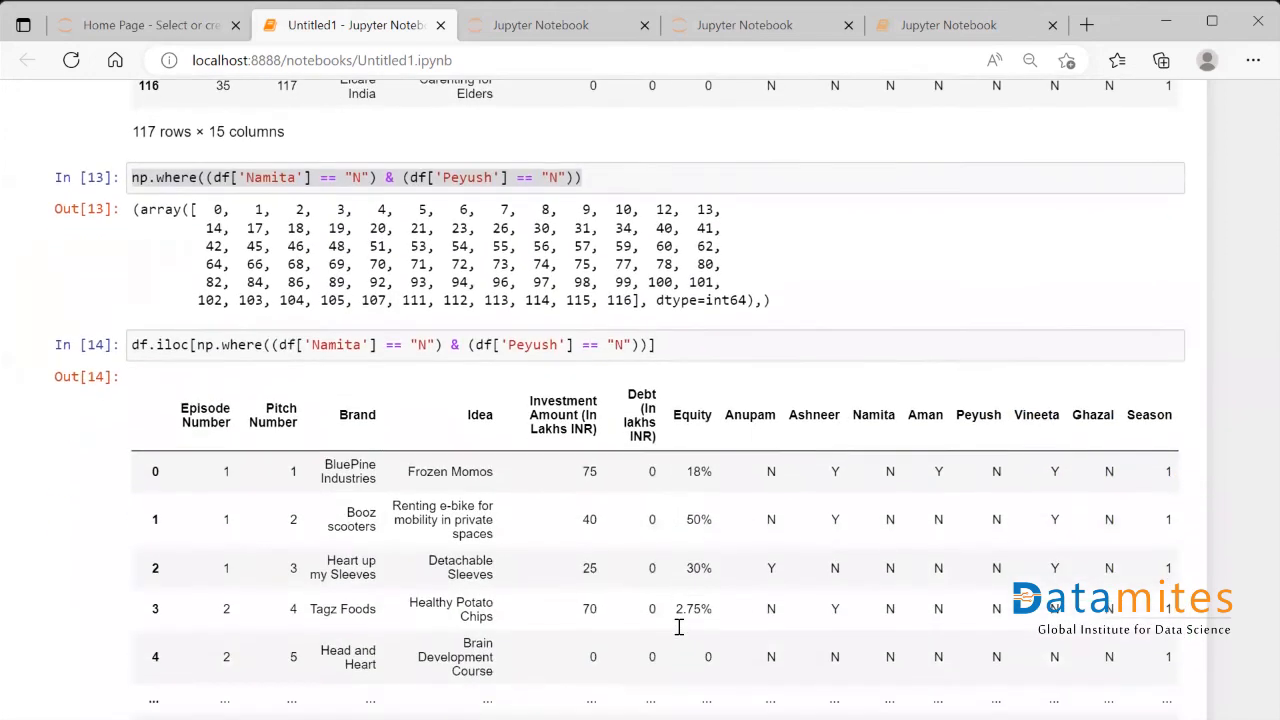
{"action": "scroll", "scroll_direction": "down", "scroll_amount": 3}
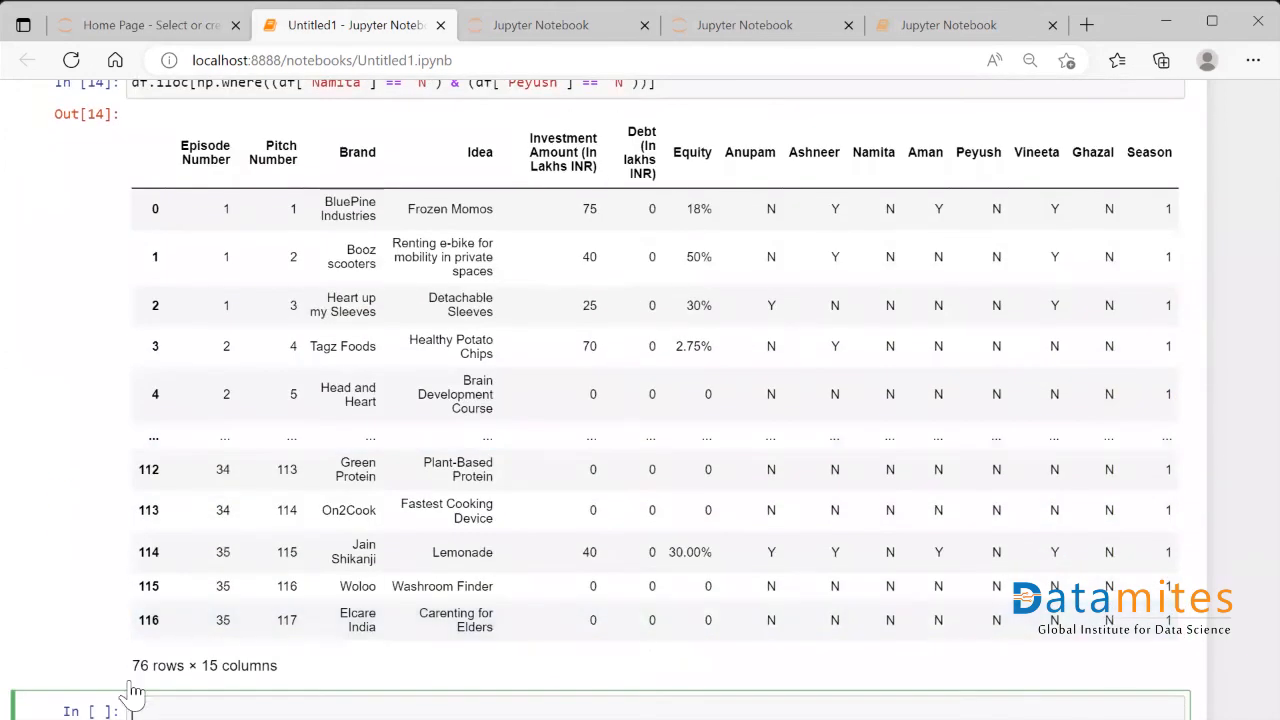
{"action": "mouse_move", "coordinate": [935, 135]}
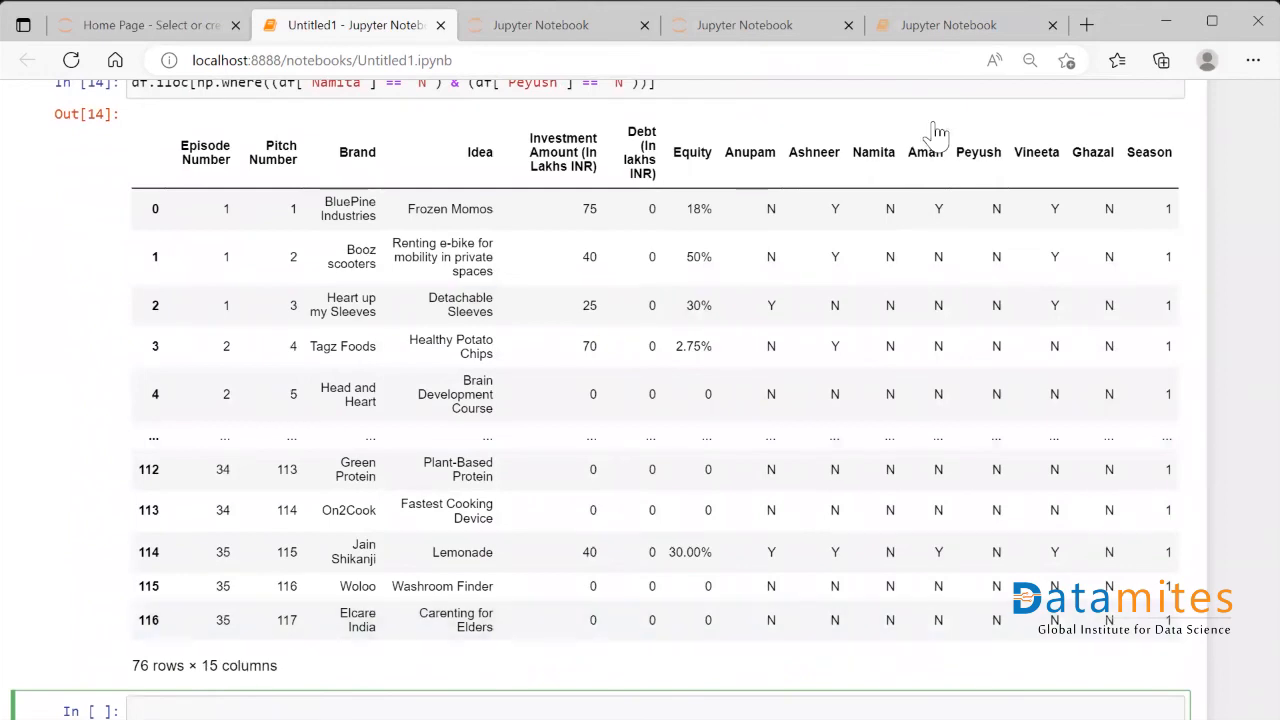
{"action": "mouse_move", "coordinate": [978, 152]}
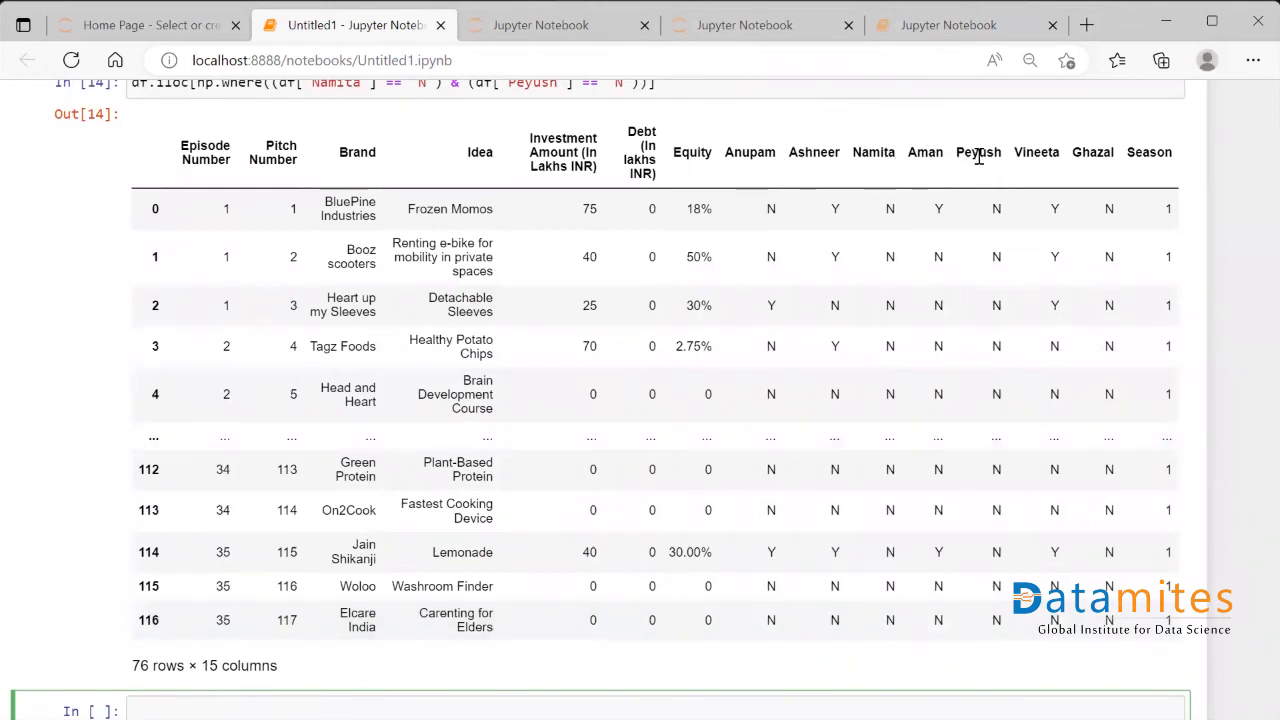
{"action": "mouse_move", "coordinate": [905, 260]}
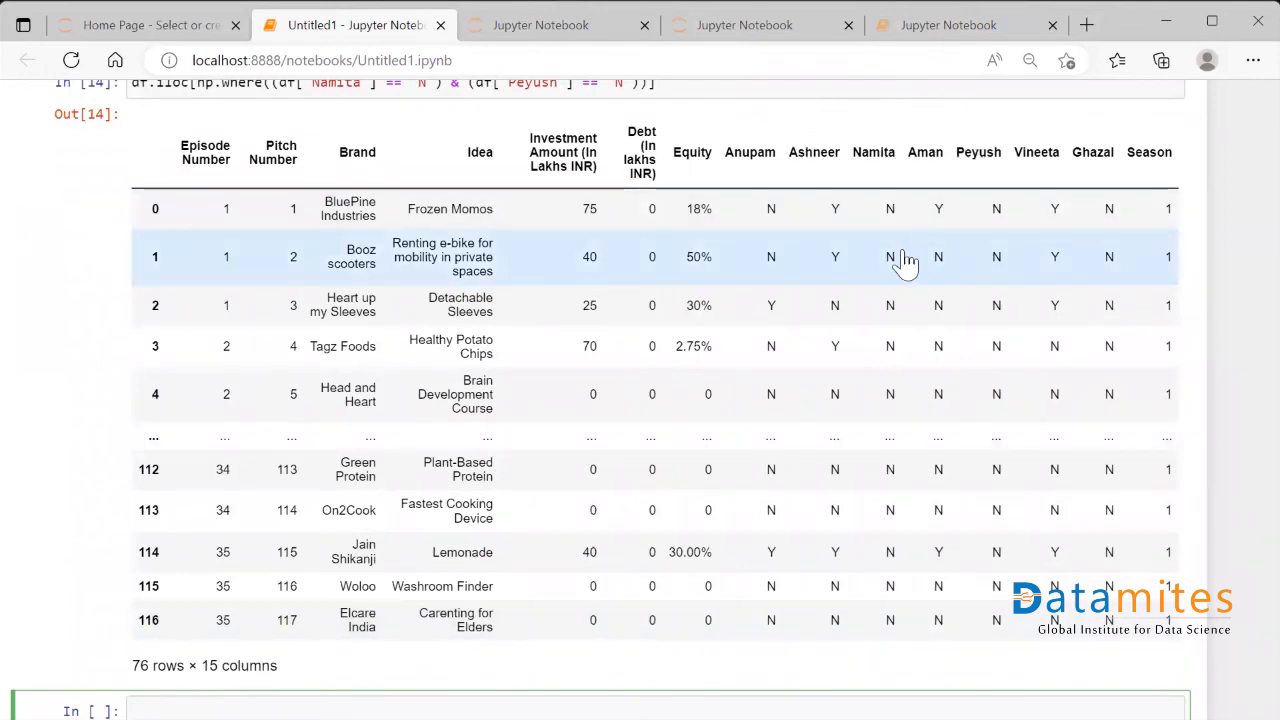
{"action": "mouse_move", "coordinate": [805, 308]}
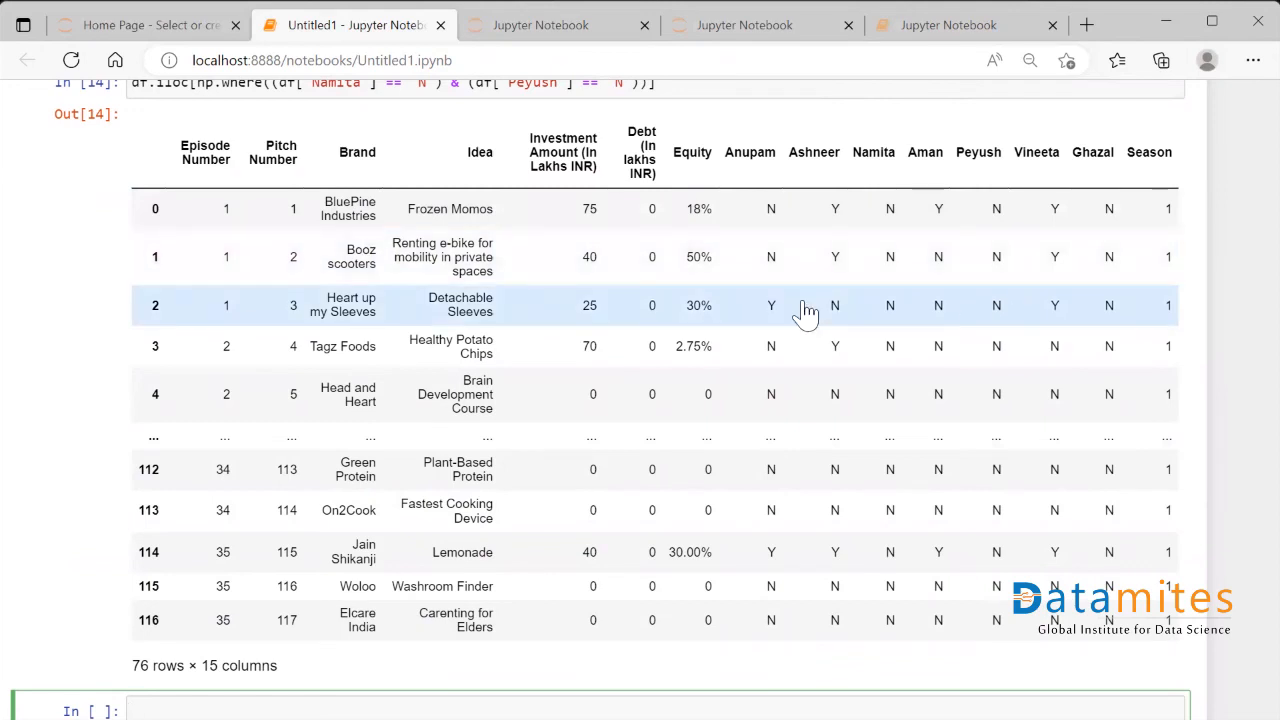
{"action": "scroll", "scroll_direction": "down", "scroll_amount": 3}
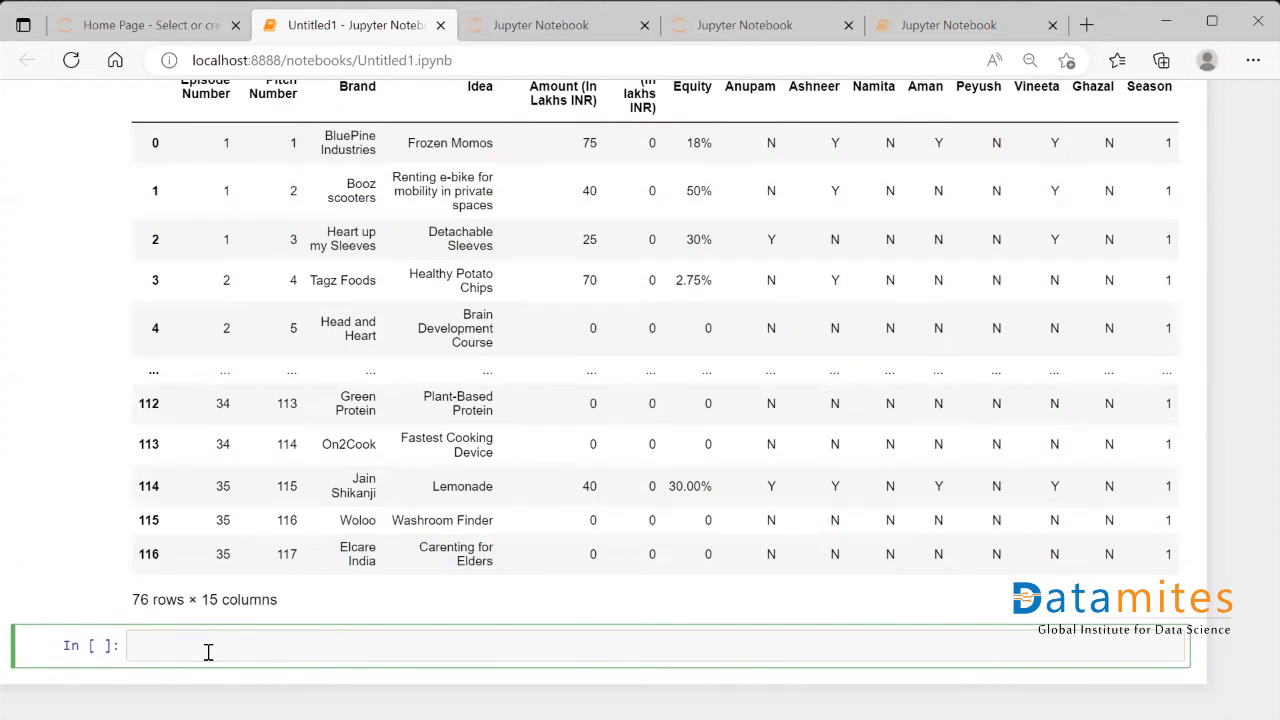
{"action": "type", "text": "df.l"}
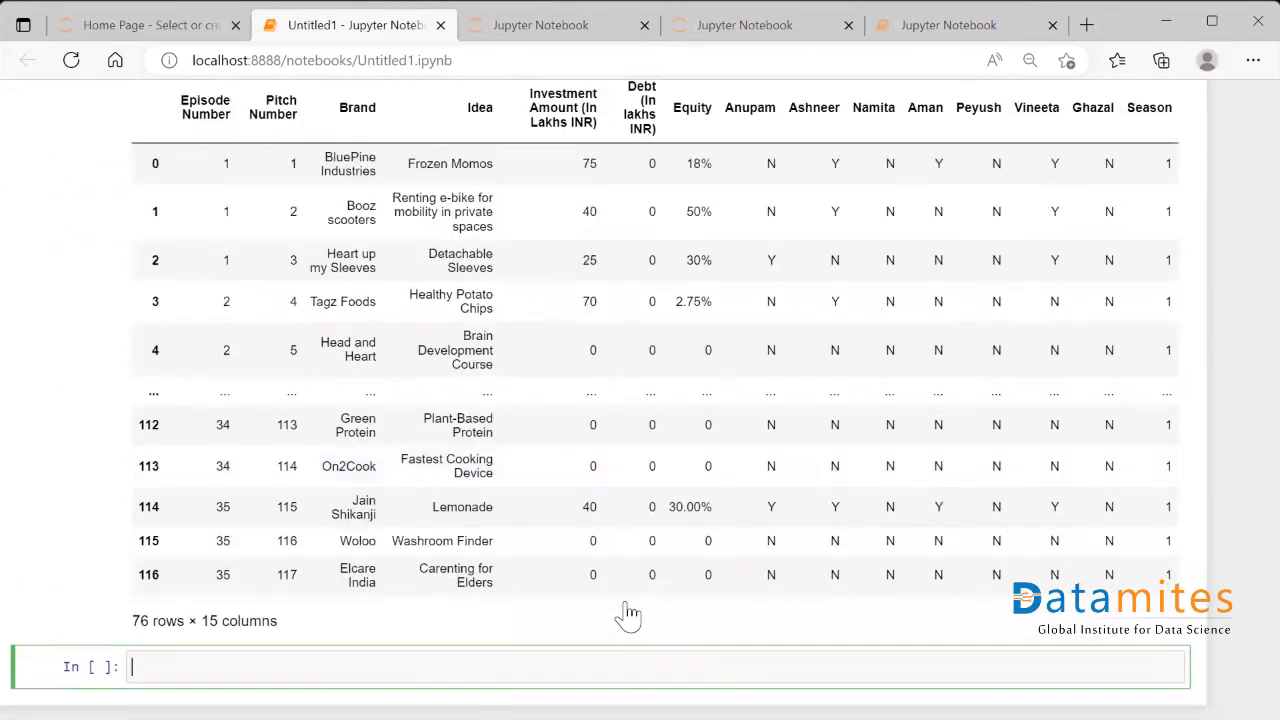
{"action": "mouse_move", "coordinate": [158, 640]}
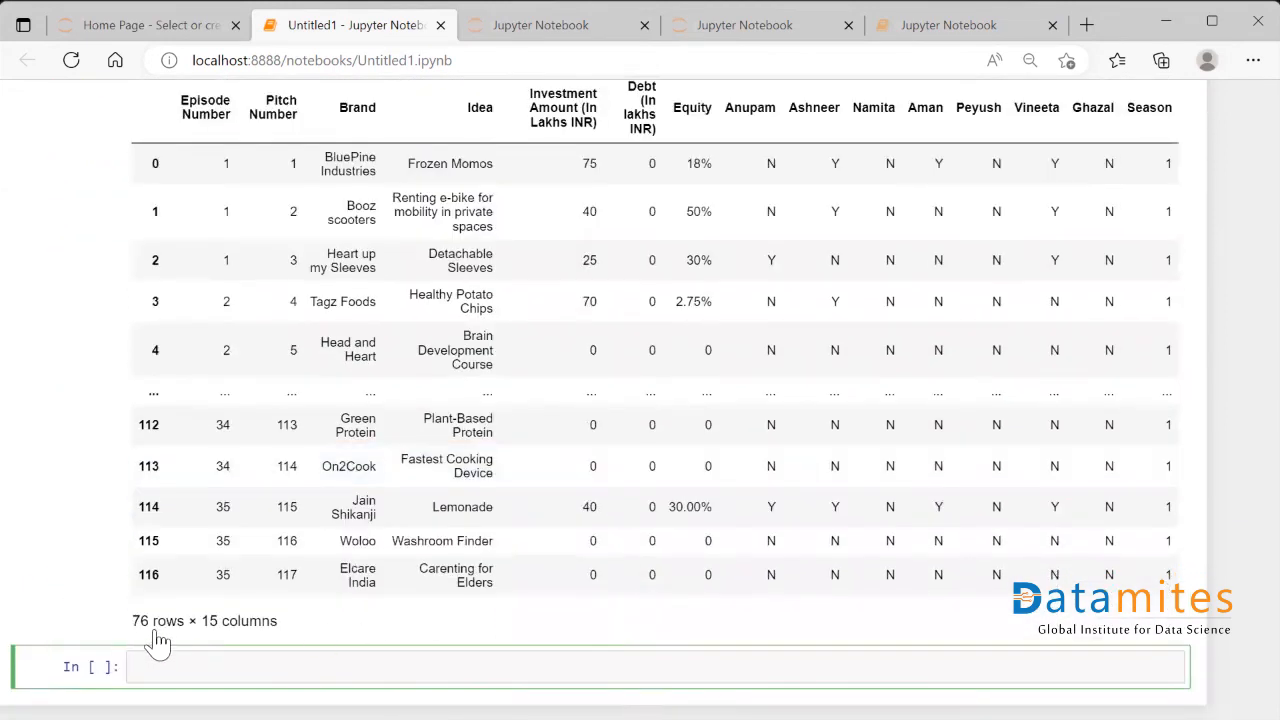